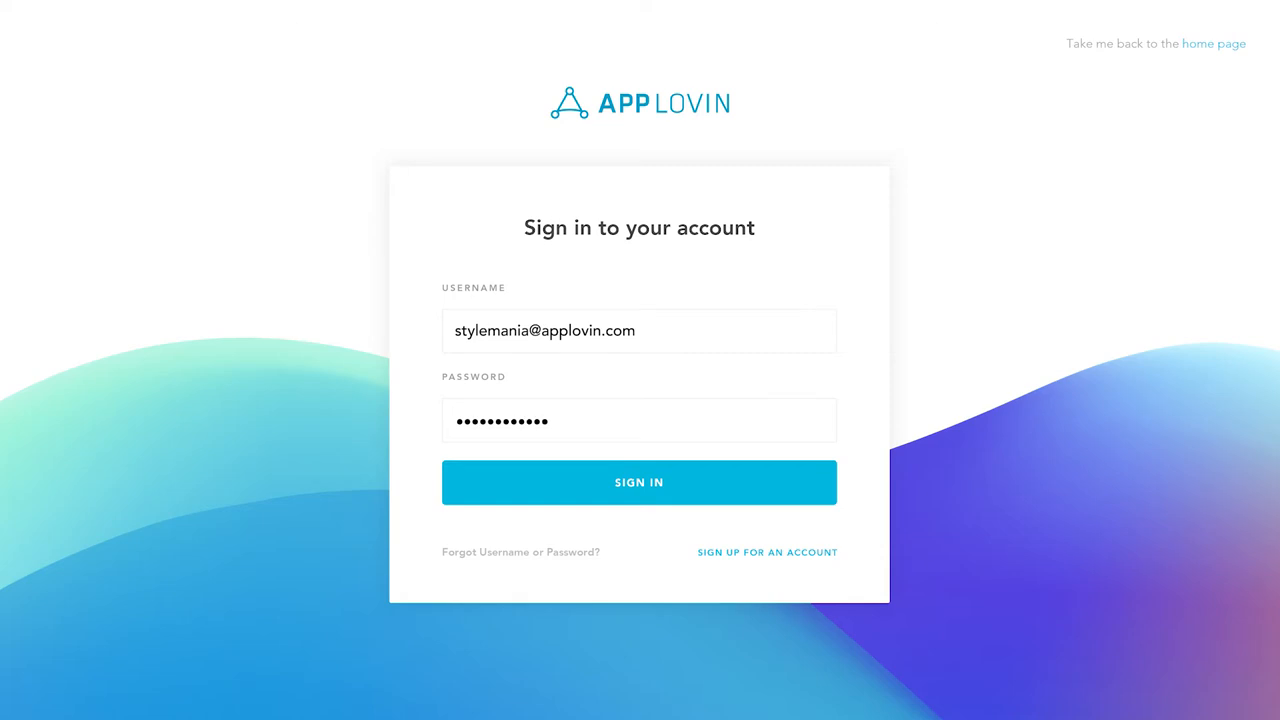
Step: Sign in to reach the User Acquisition campaigns report
click(640, 482)
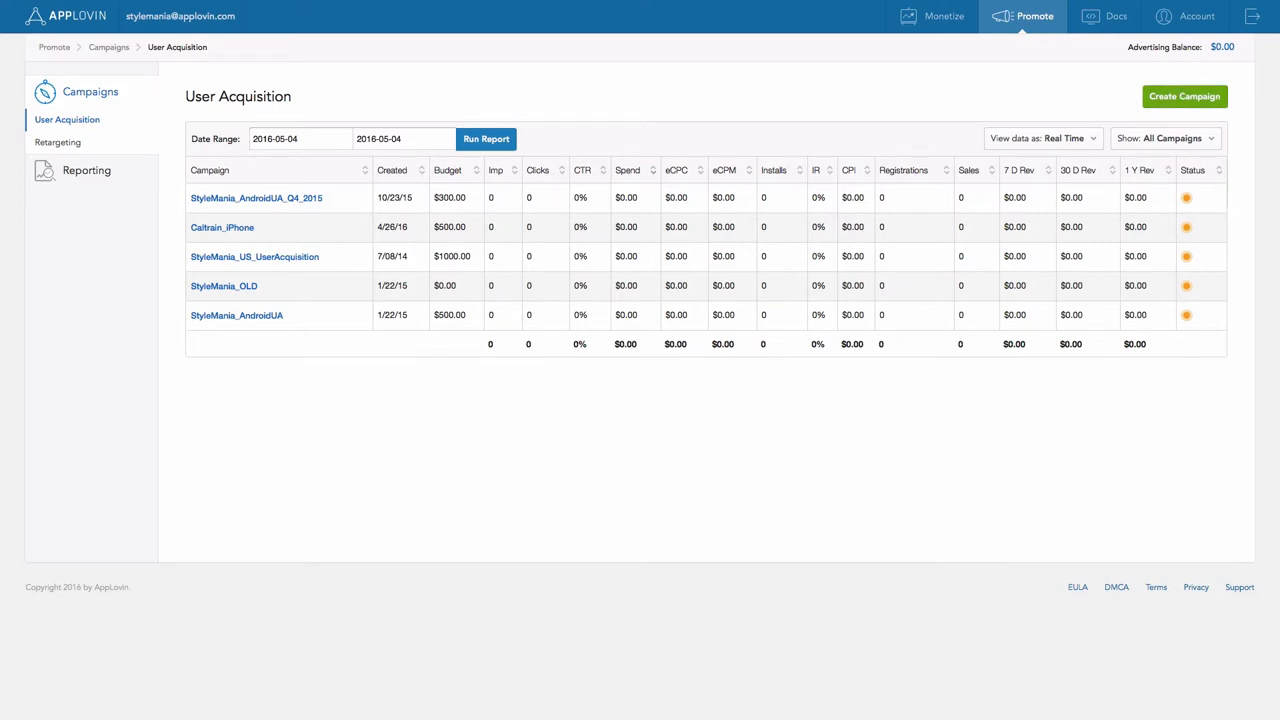
Step: Create a campaign named 'My New Campaign' for iOS and search the app 'StyleMania'
click(1184, 96)
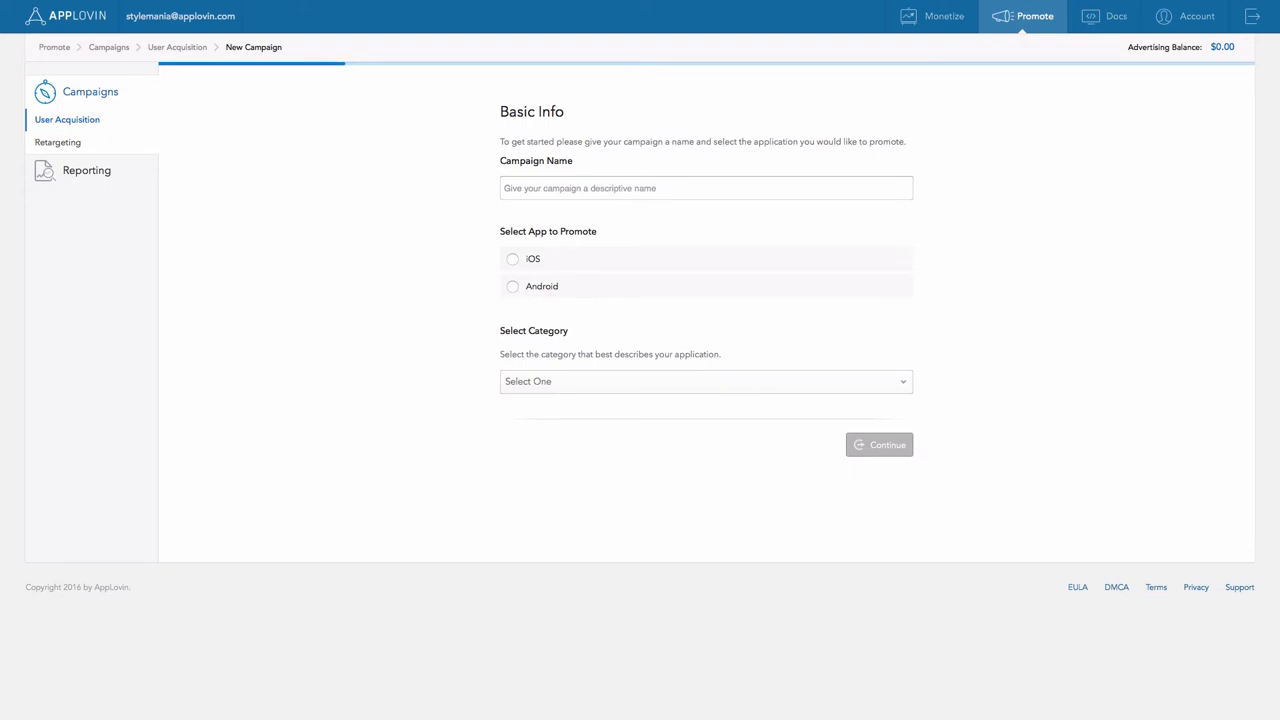
text(My New)
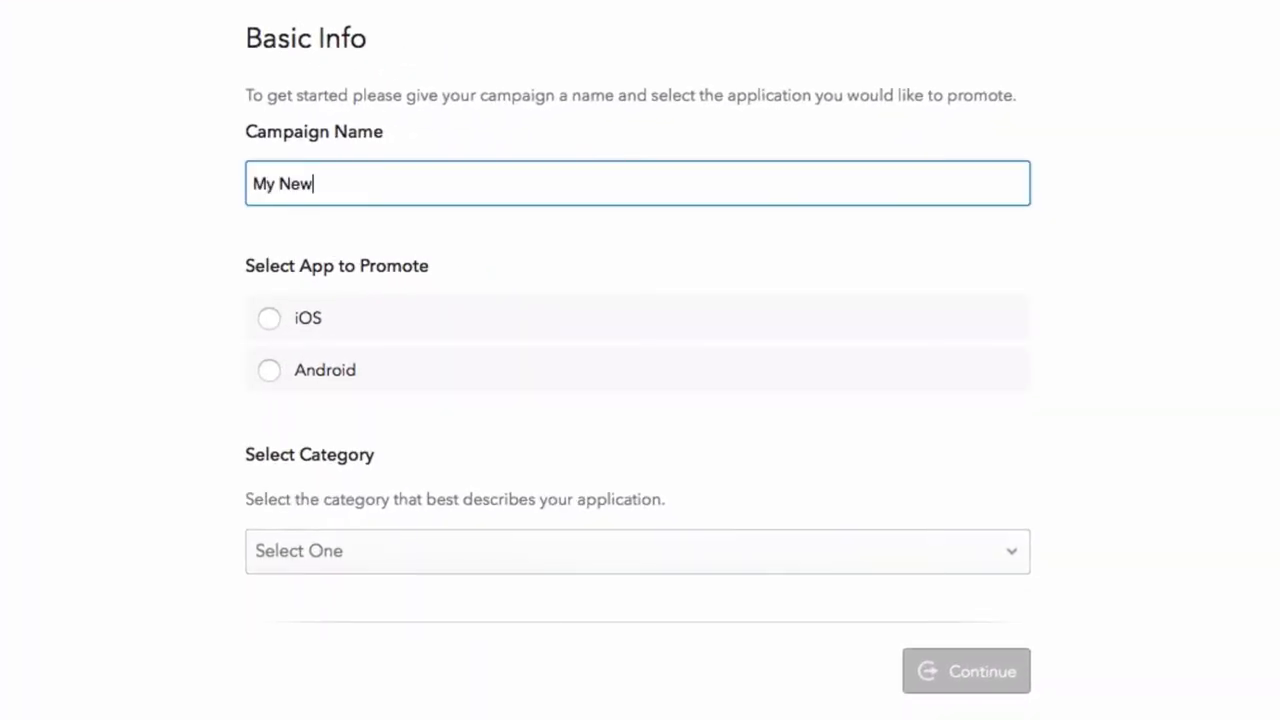
text(Campaign)
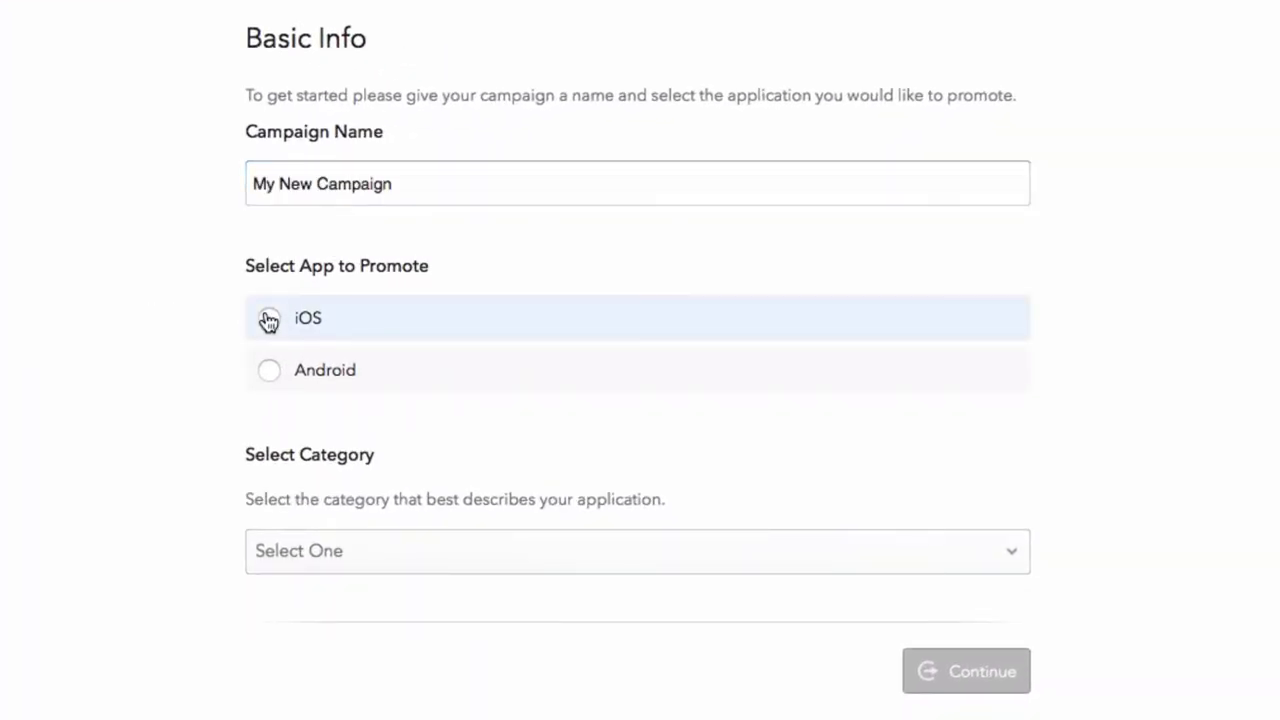
click(268, 318)
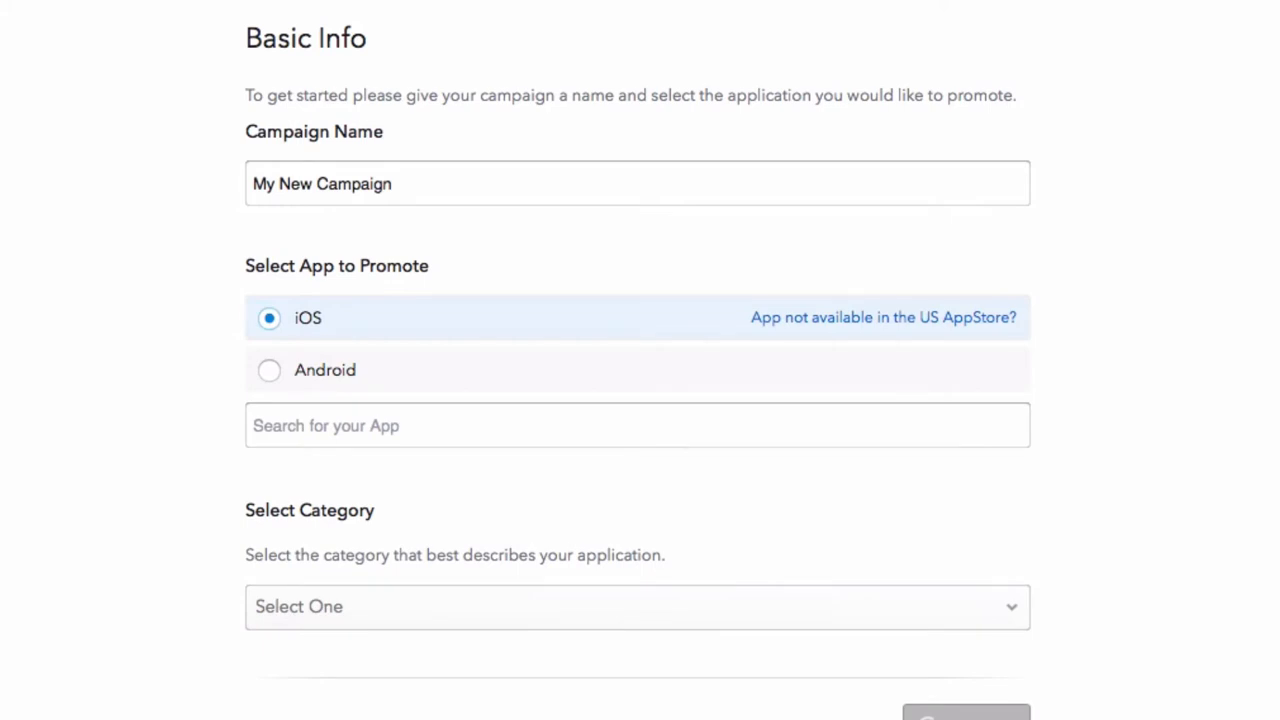
text(StyleMan)
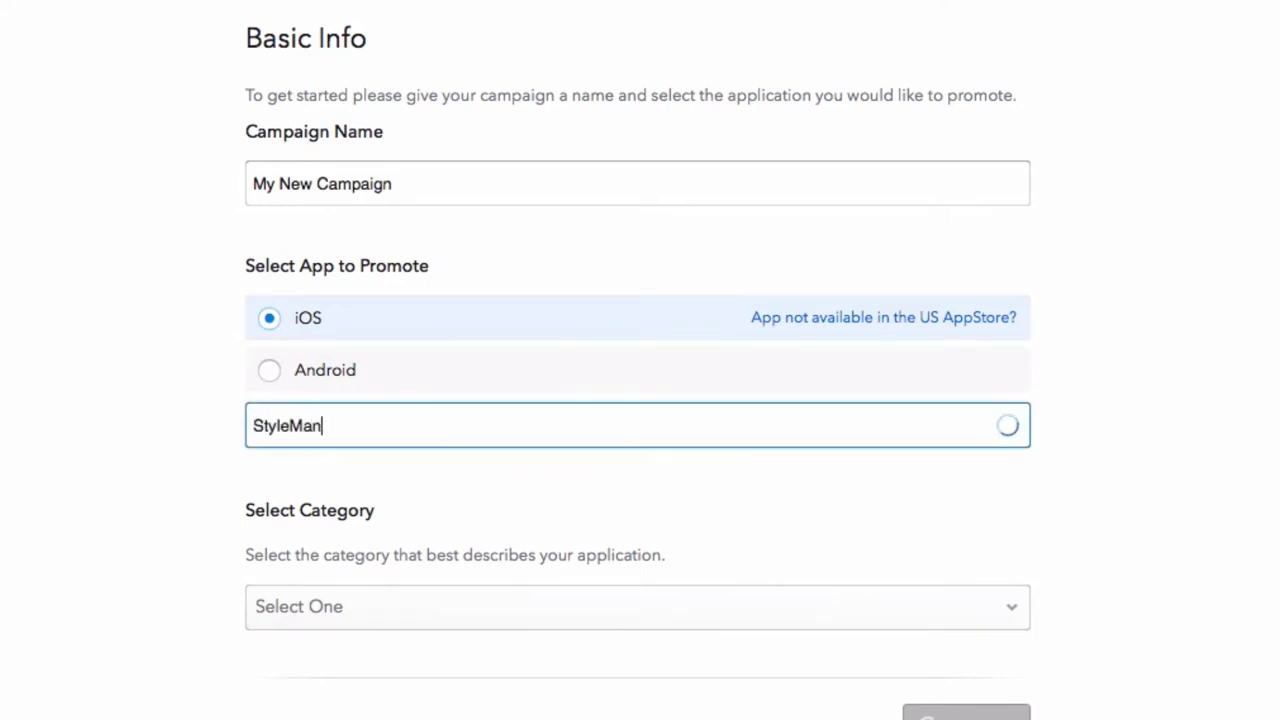
text(ia)
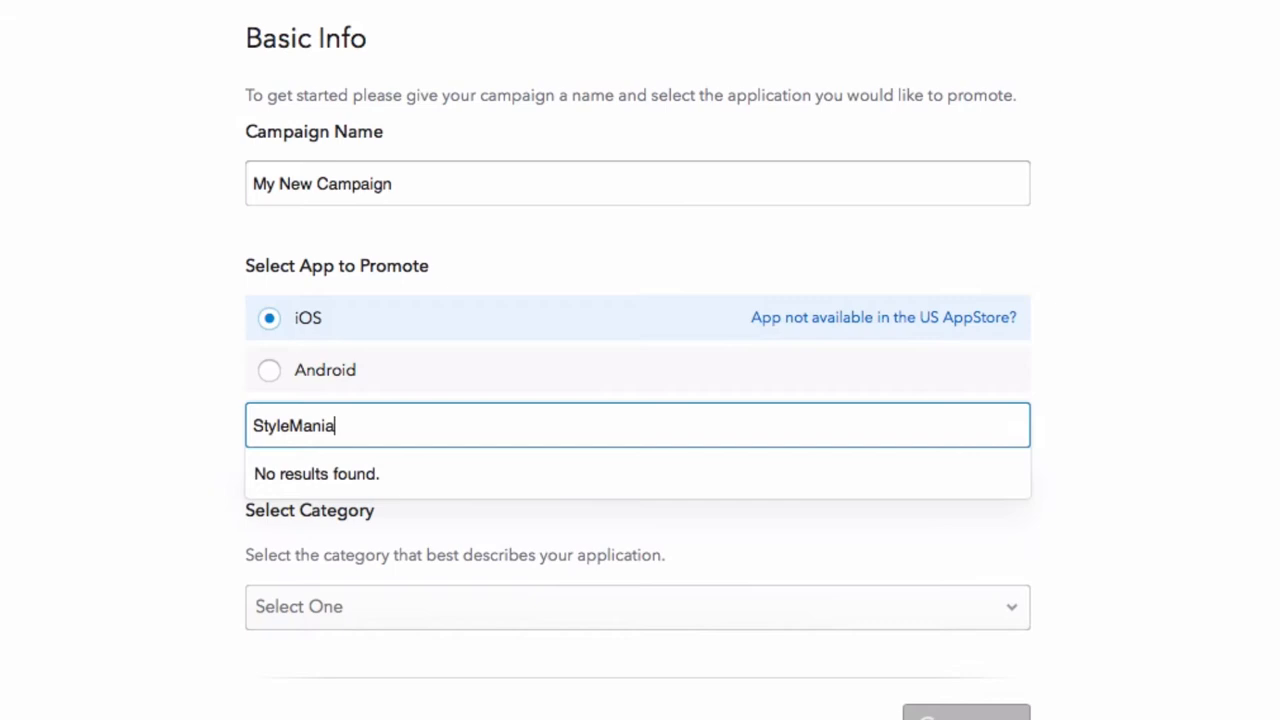
mouse_move(862, 320)
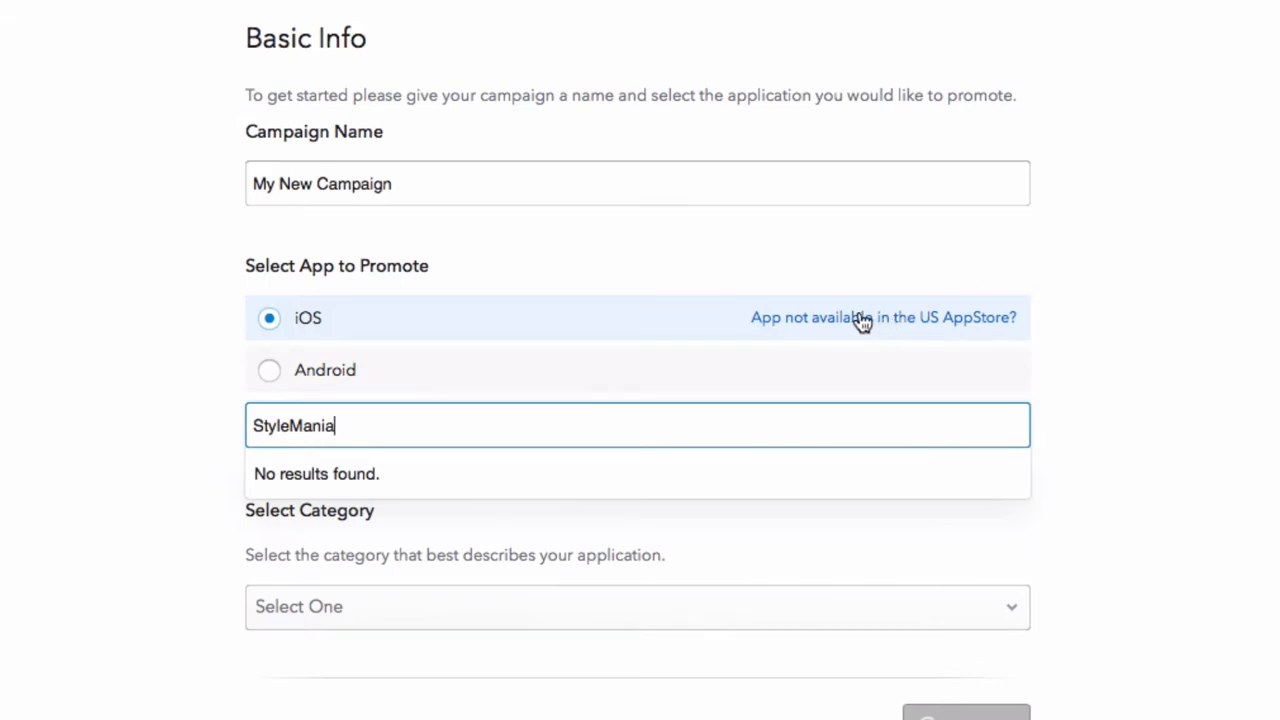
Step: Search another country's store for 'Caltrain' and pick the Caltrain app
click(882, 316)
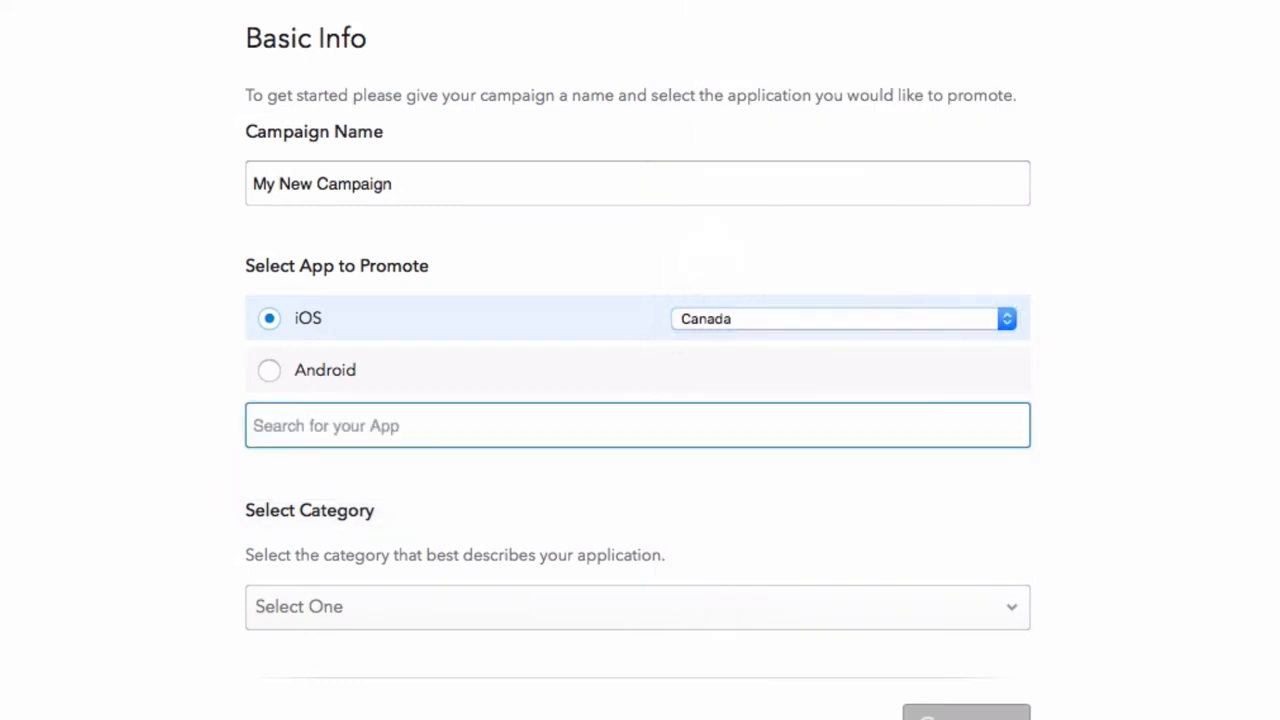
text(Caltrain)
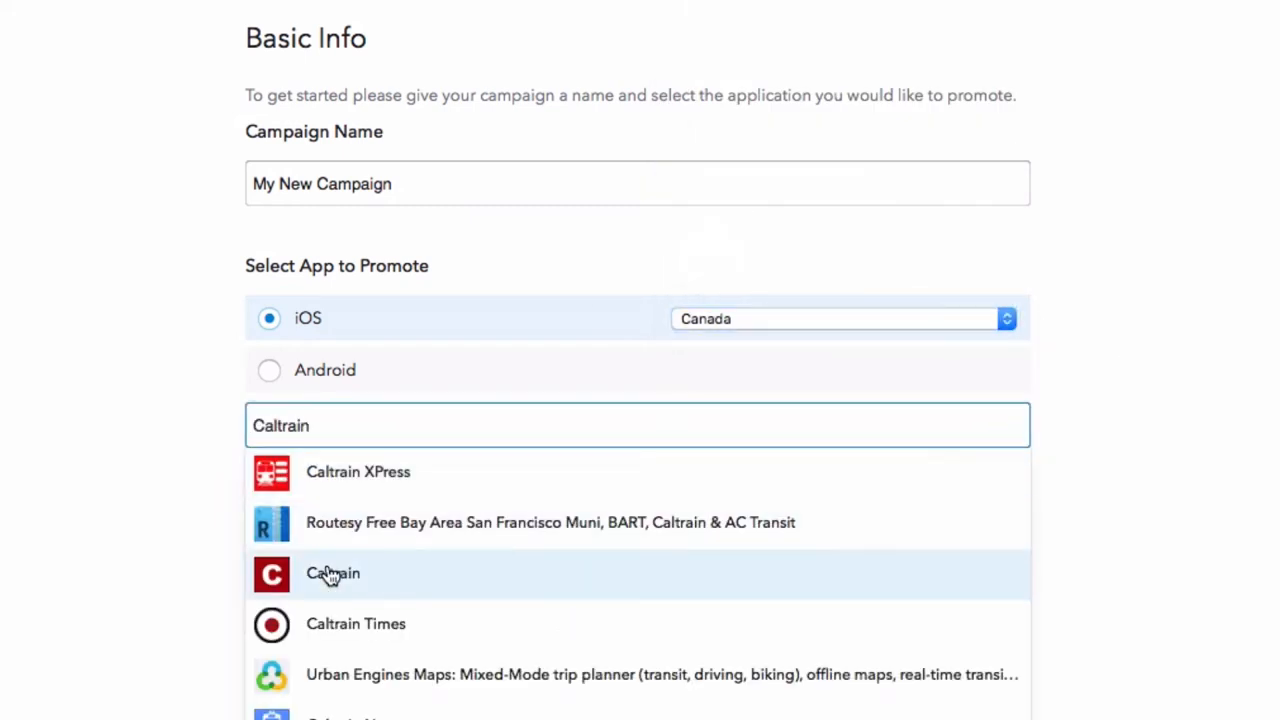
click(268, 370)
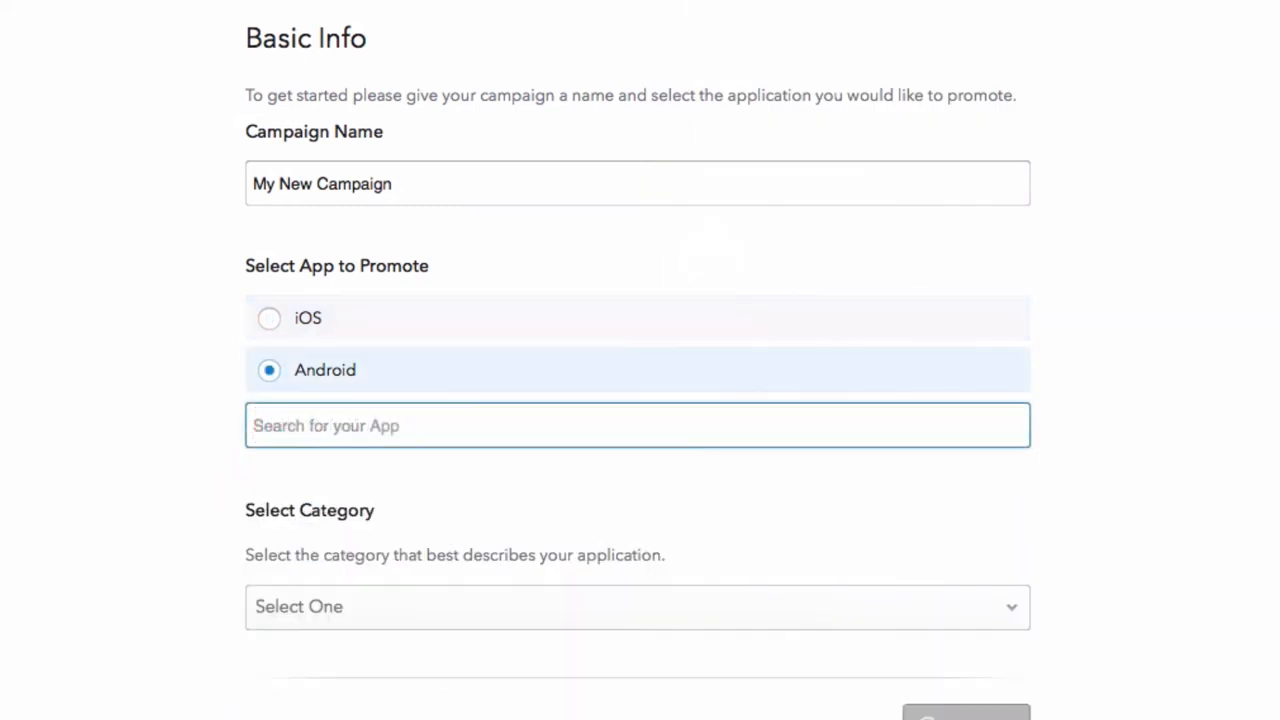
text(StyleMania)
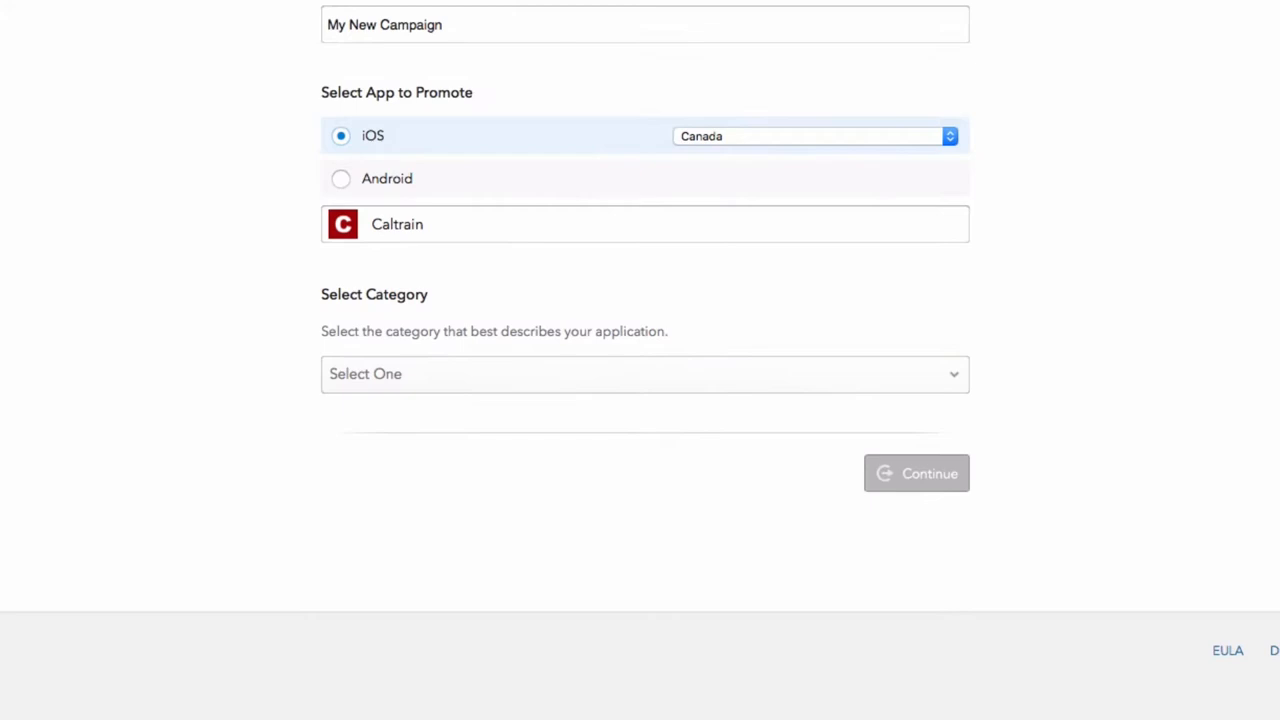
Step: Set the app category to Transportation and continue to Tracking Method
click(644, 374)
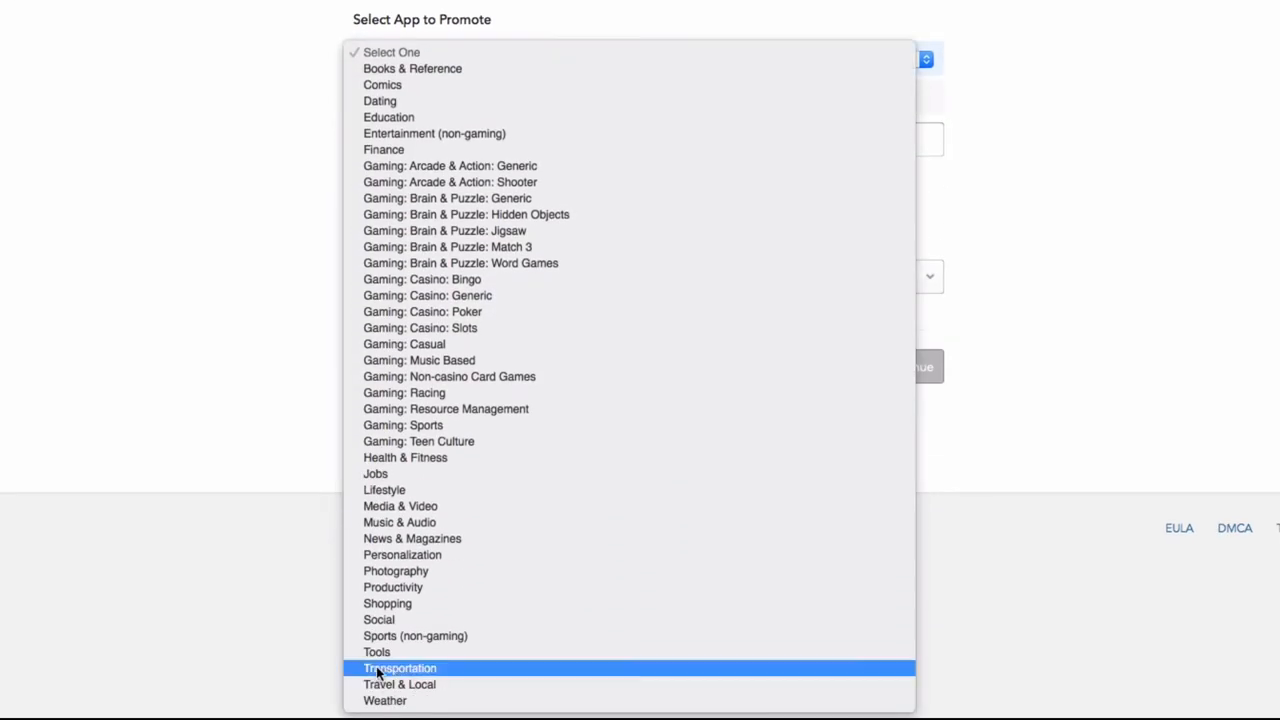
click(400, 668)
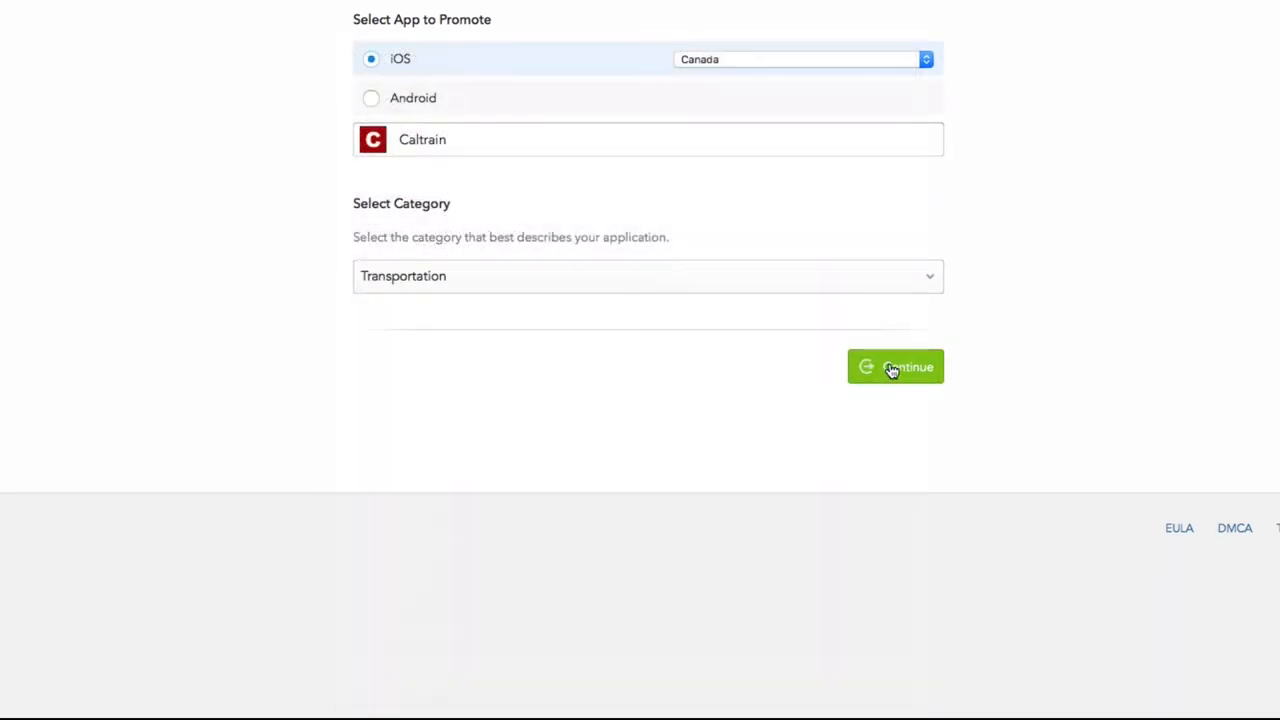
click(894, 366)
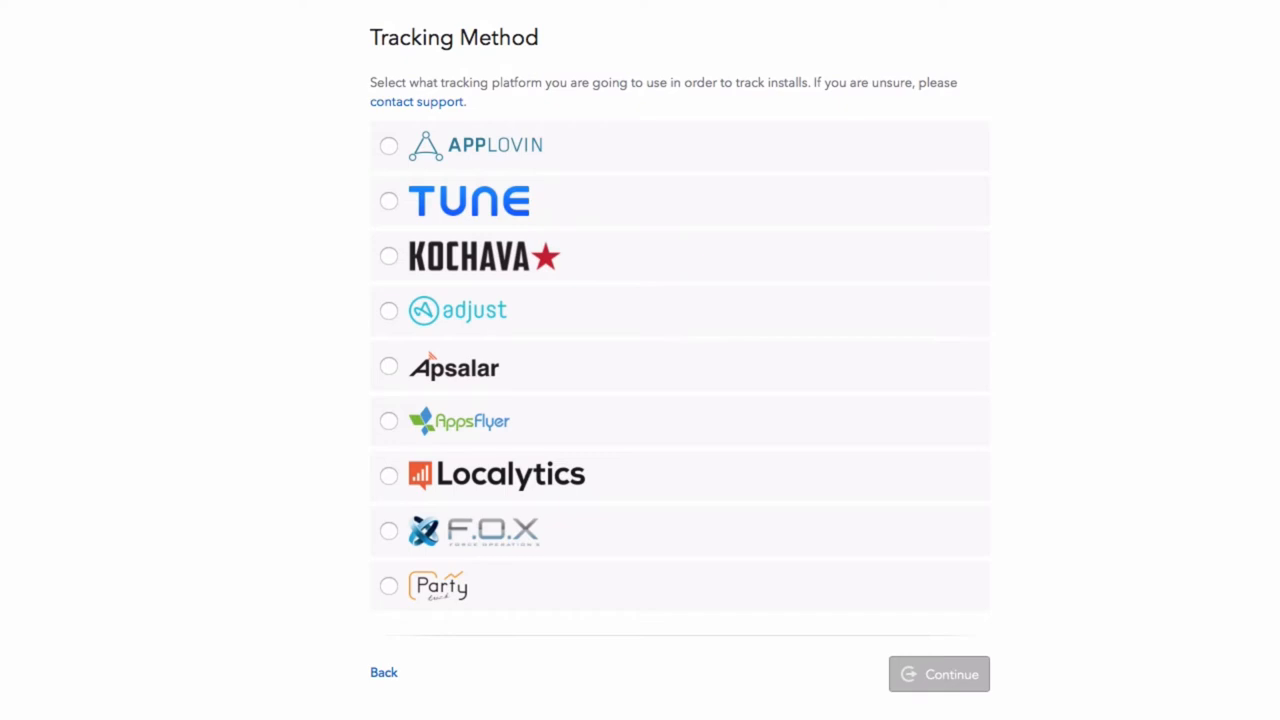
Step: Choose adjust as the tracking platform and continue to Targeting
click(388, 310)
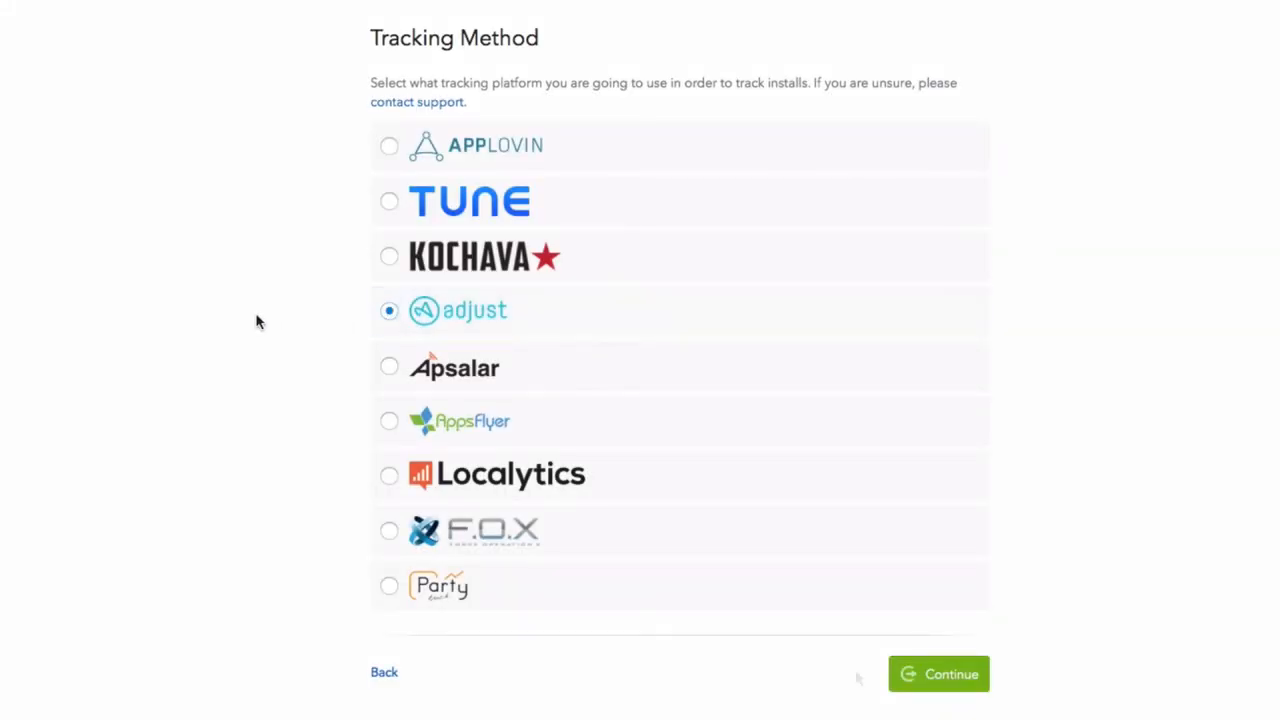
click(938, 672)
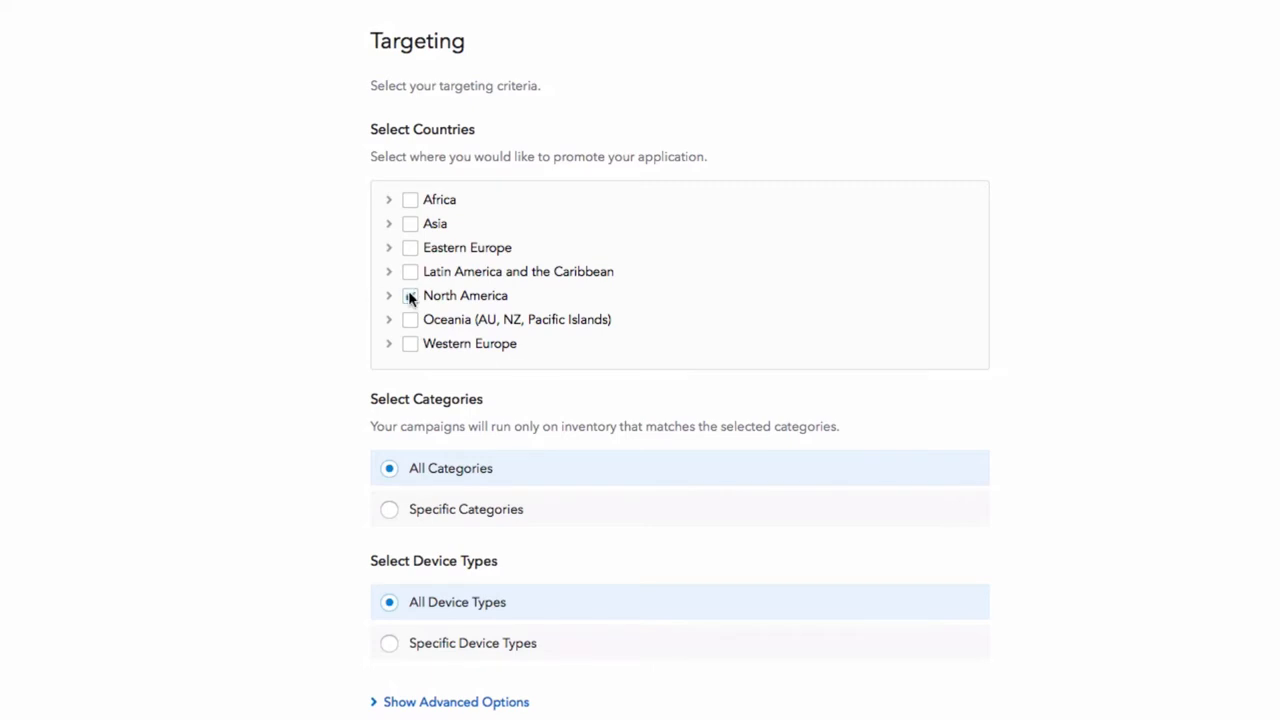
Step: Tick North America under Select Countries
click(410, 296)
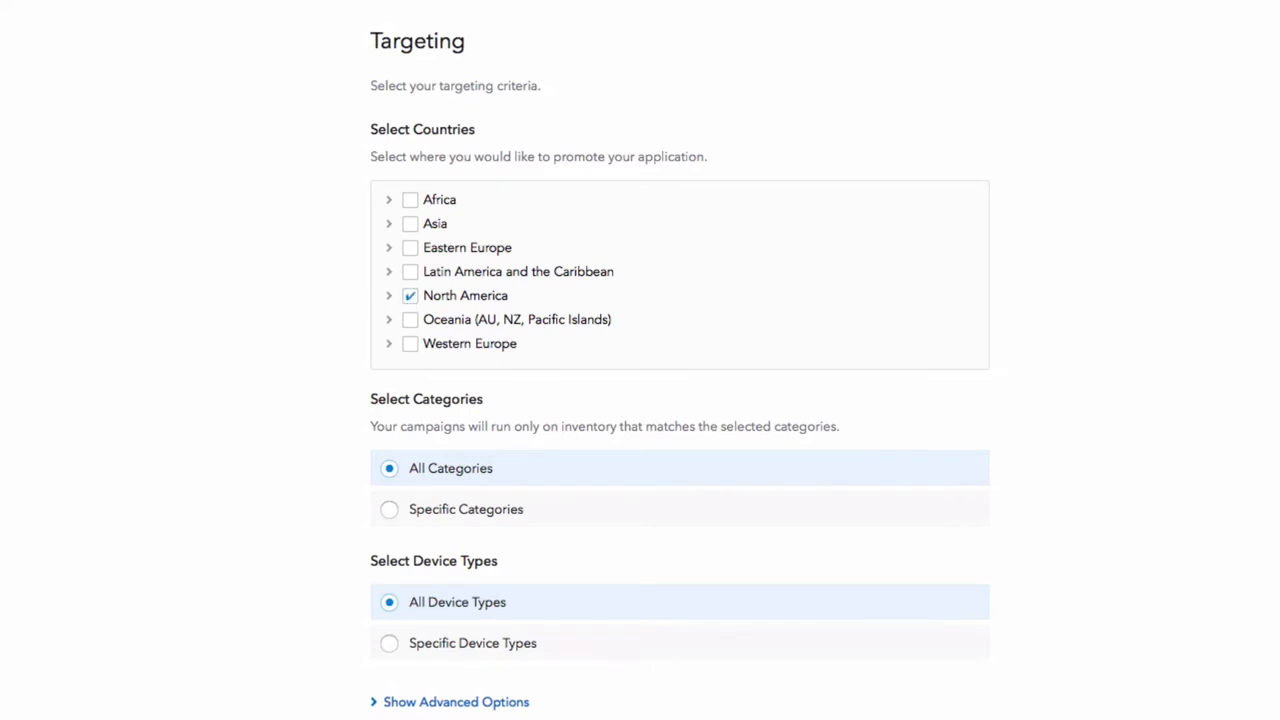
scroll(down, 3)
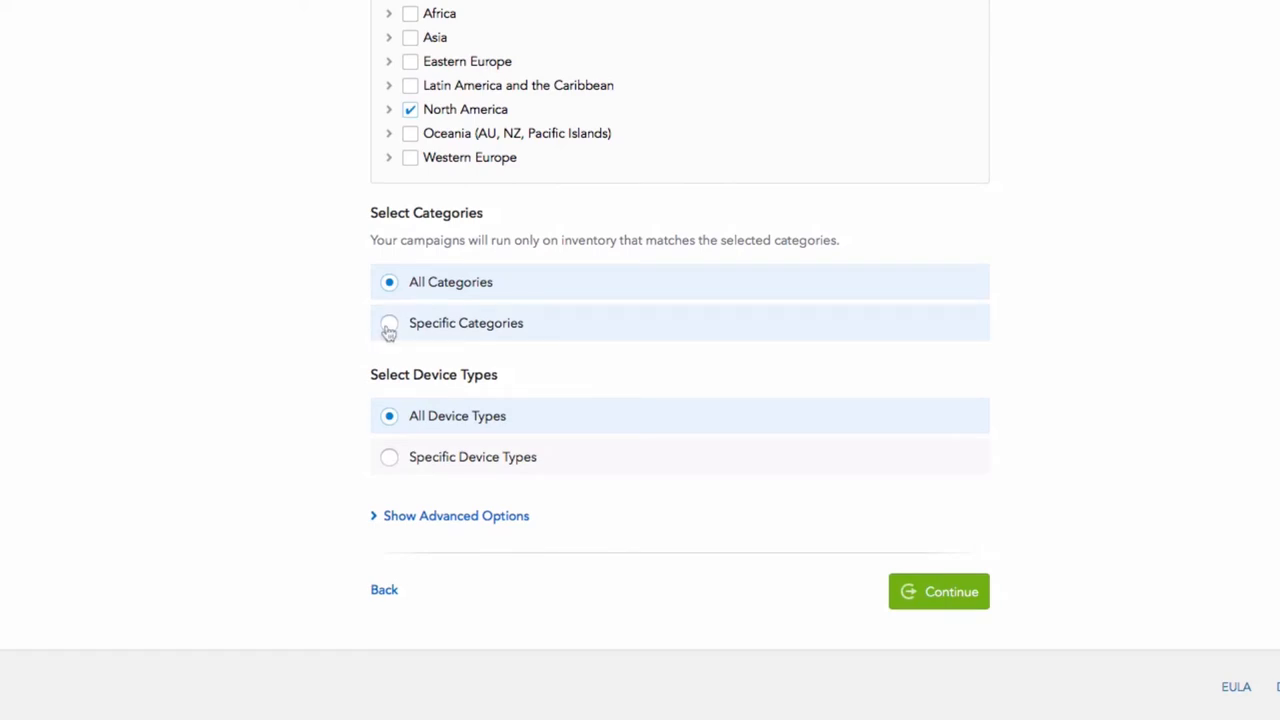
Step: Choose Specific Categories: Lifestyle/Shopping, Misc, Professional, and Utility's Productivity and Tools
click(388, 324)
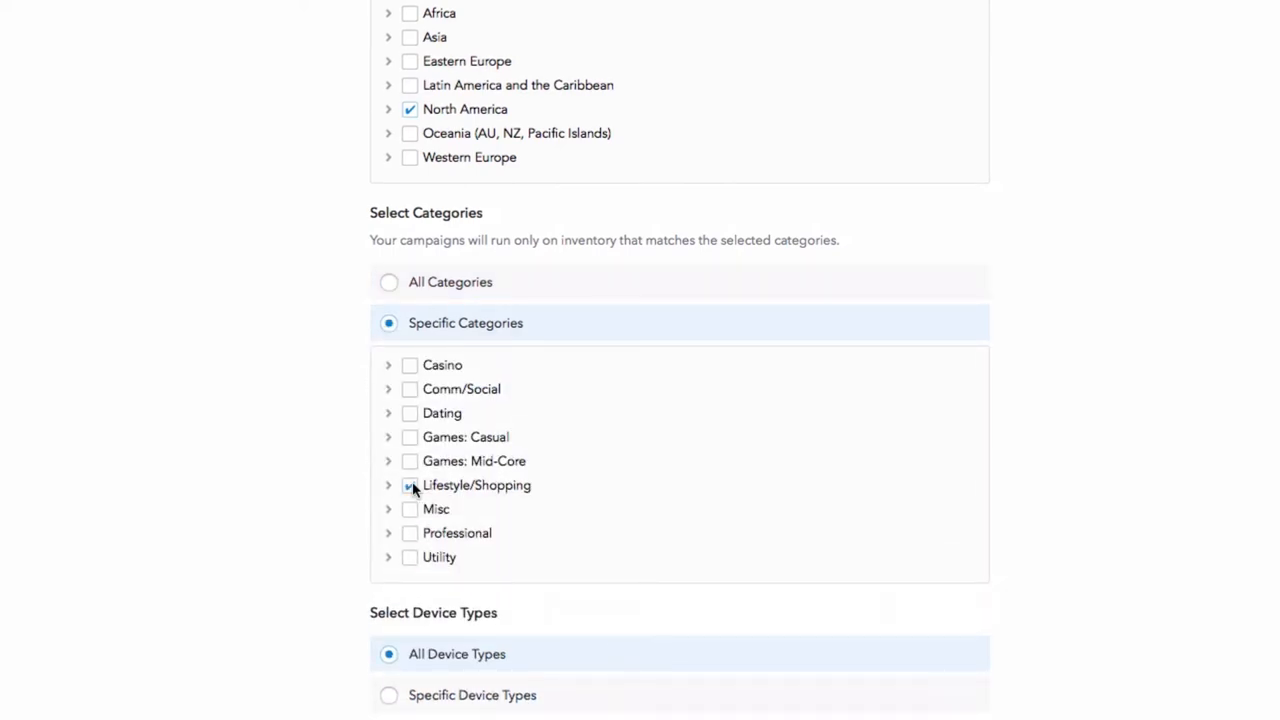
click(408, 486)
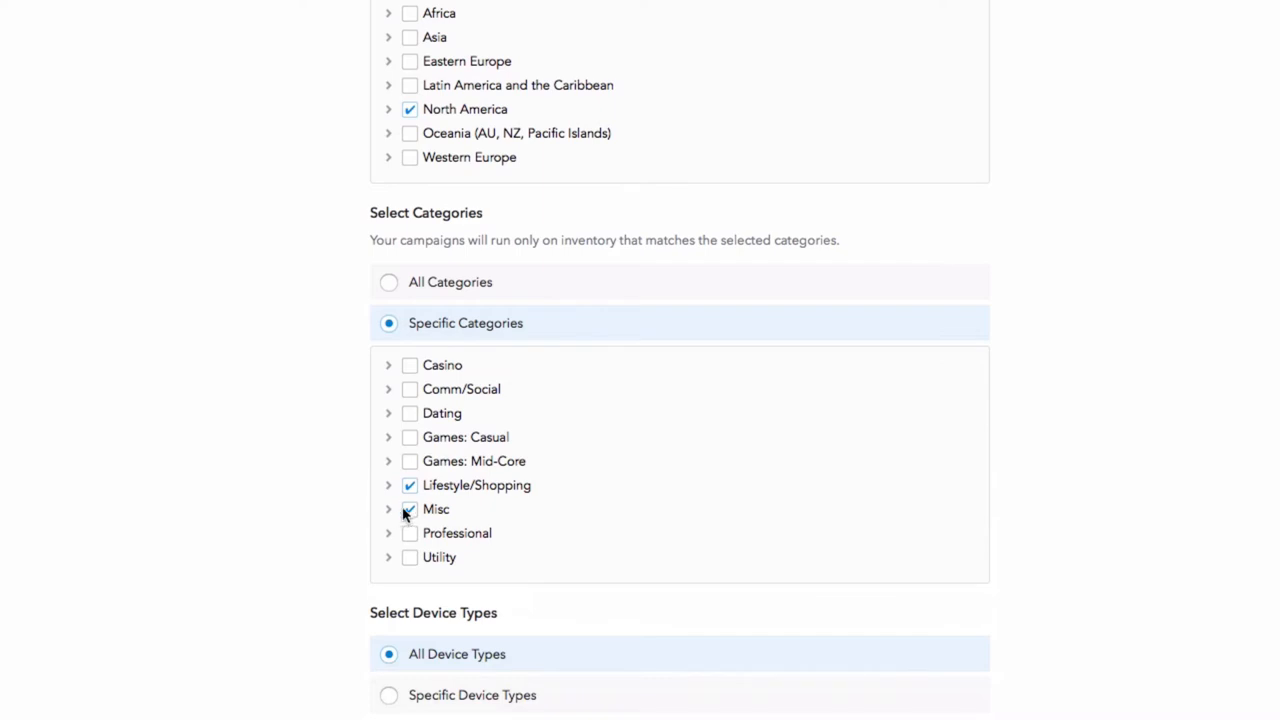
click(408, 510)
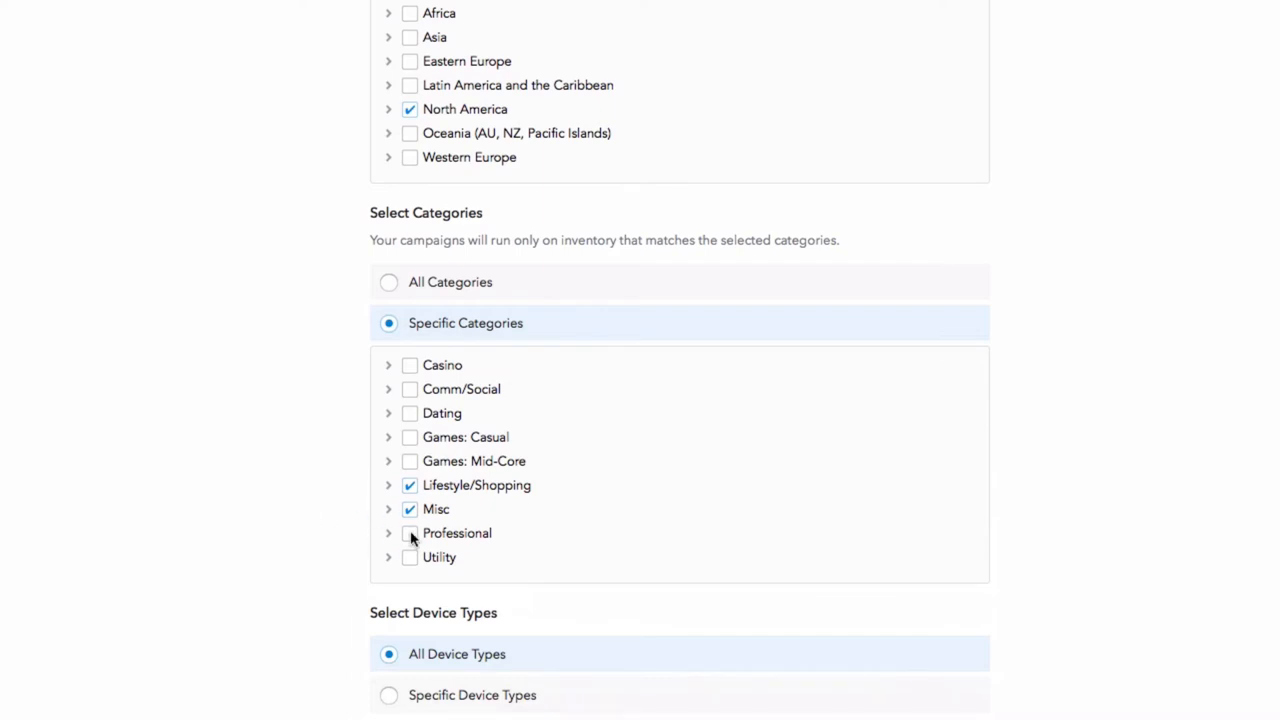
click(408, 532)
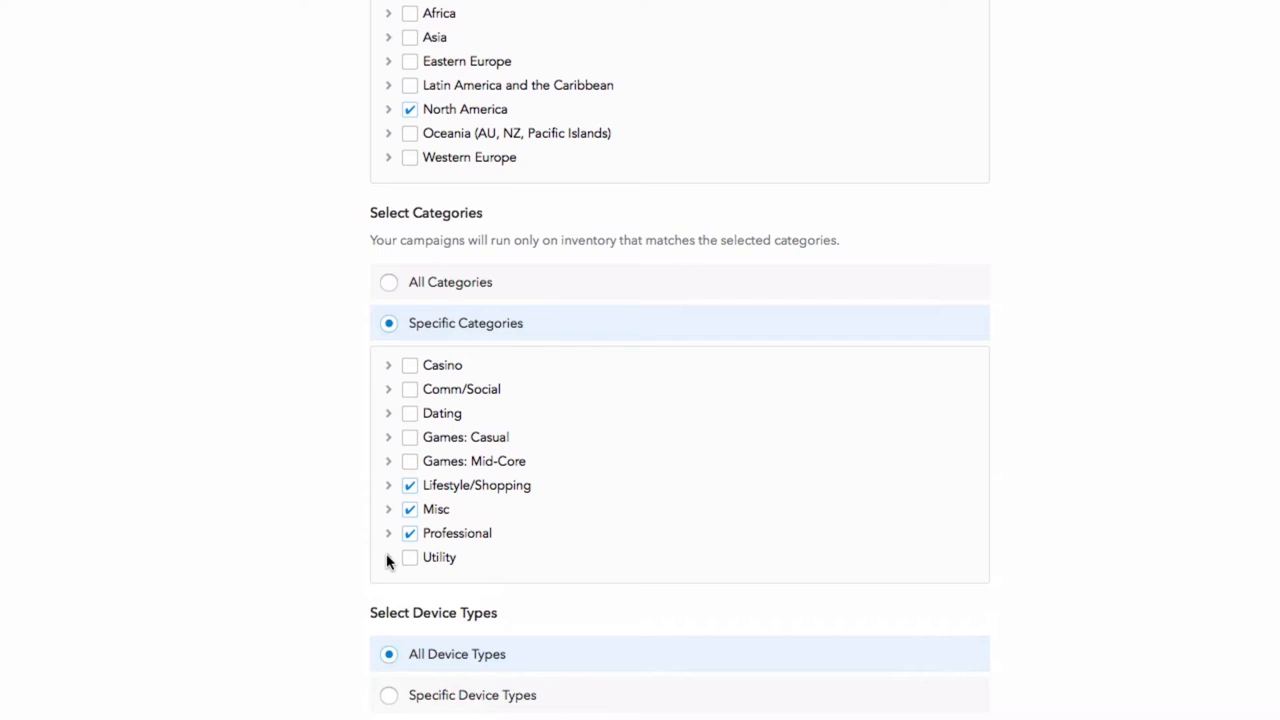
click(388, 556)
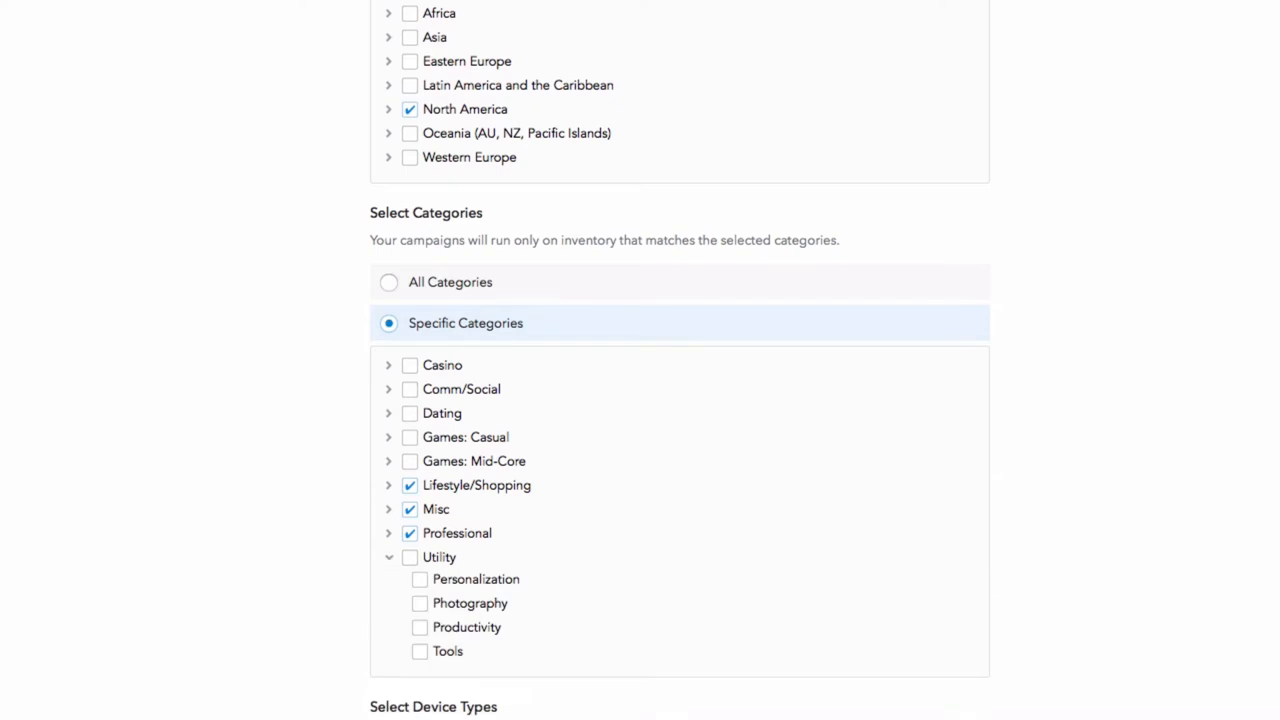
click(420, 628)
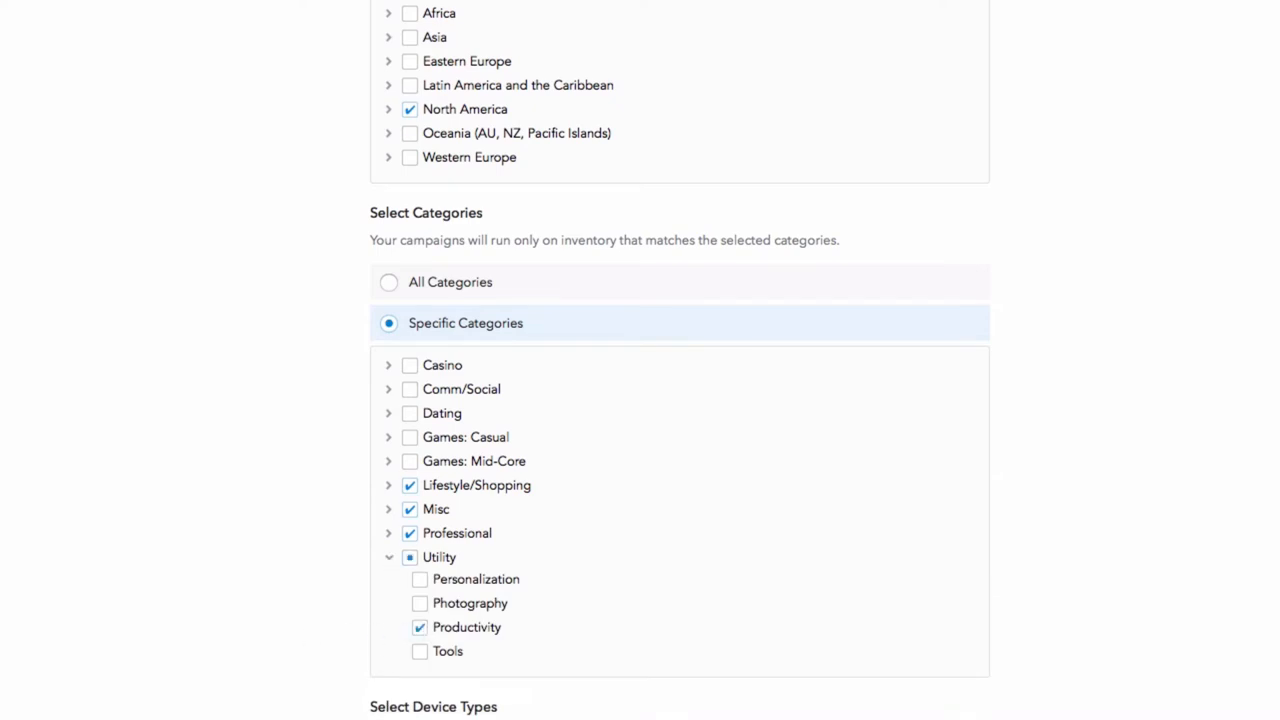
click(420, 652)
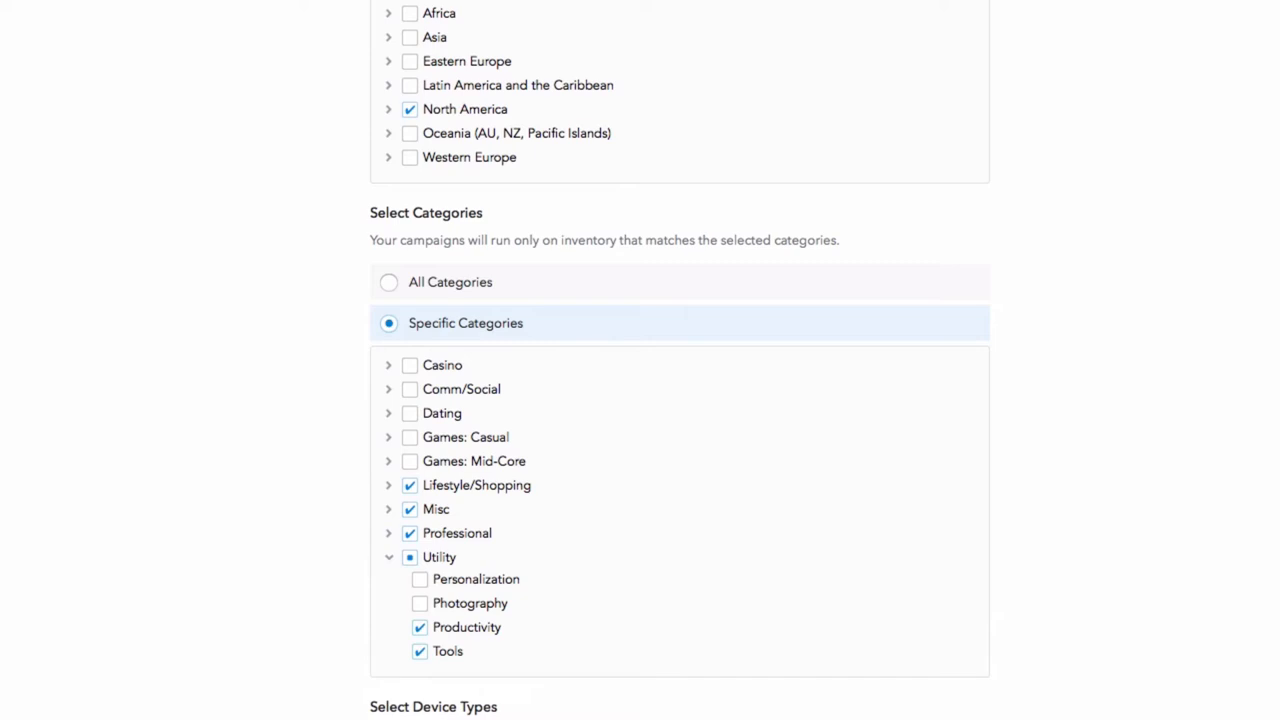
scroll(down, 3)
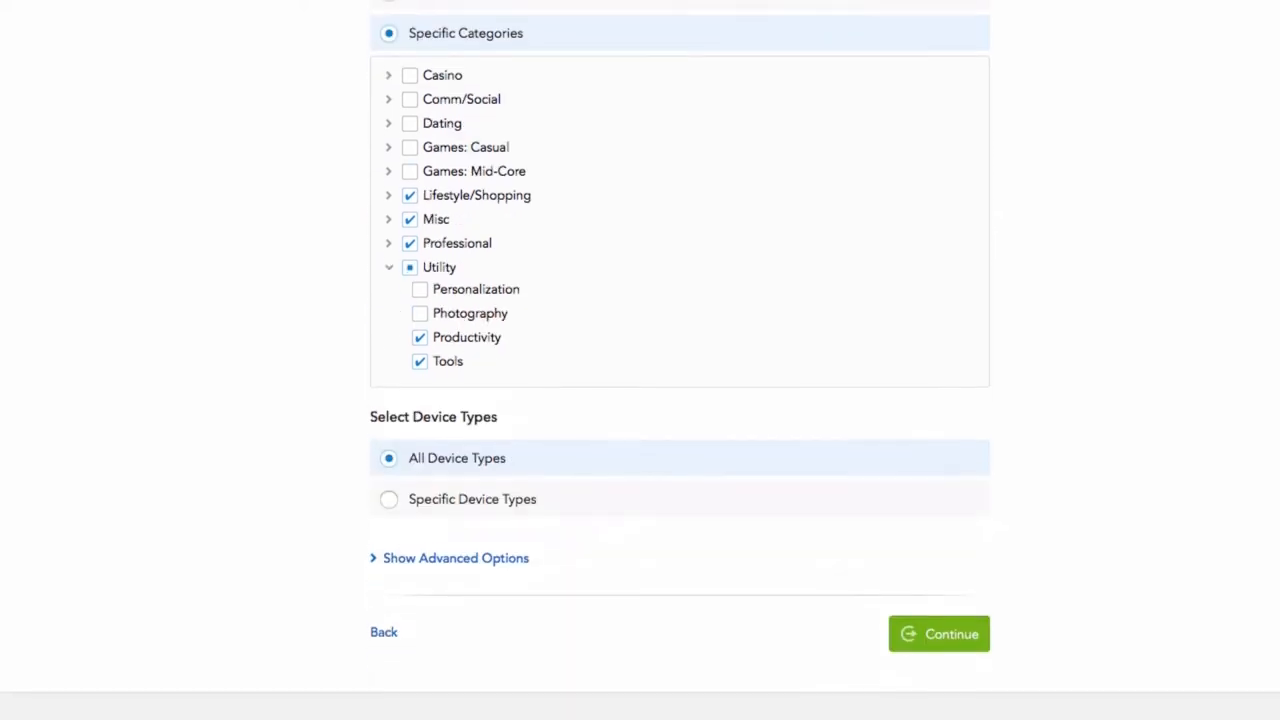
Step: In advanced options target OS version 9+ and toggle Custom Audiences/Devices
click(456, 558)
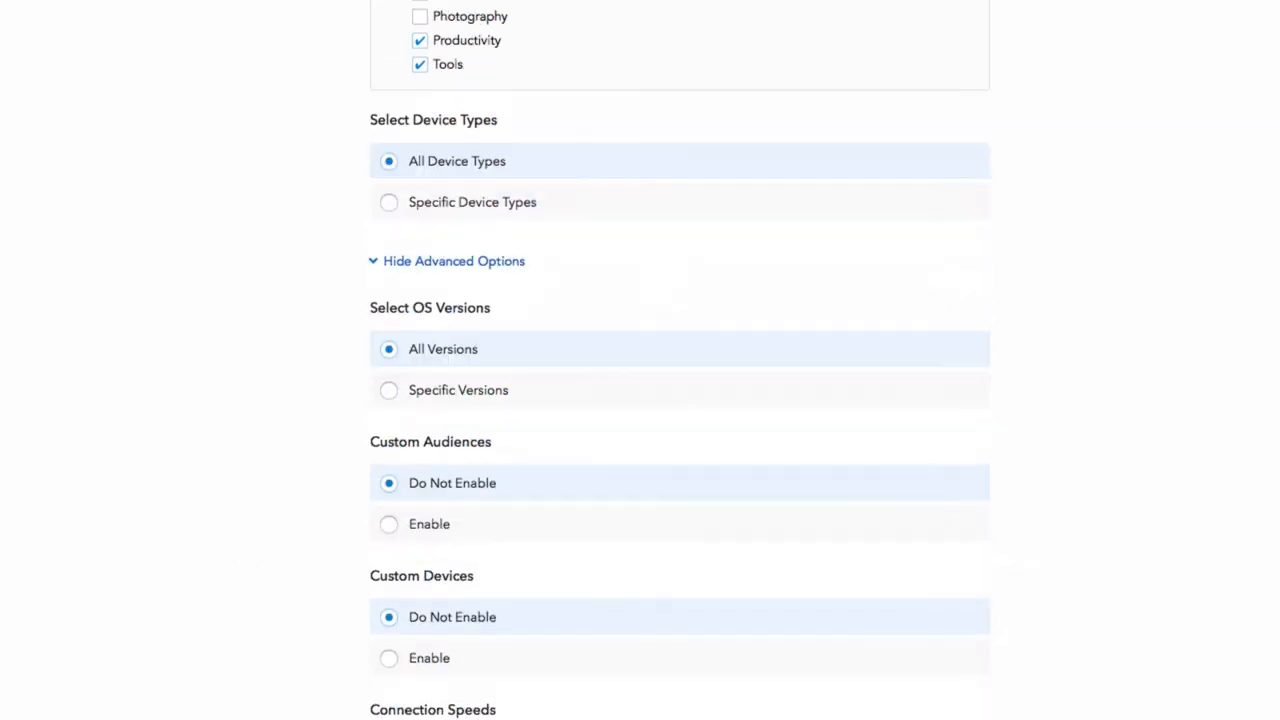
click(388, 390)
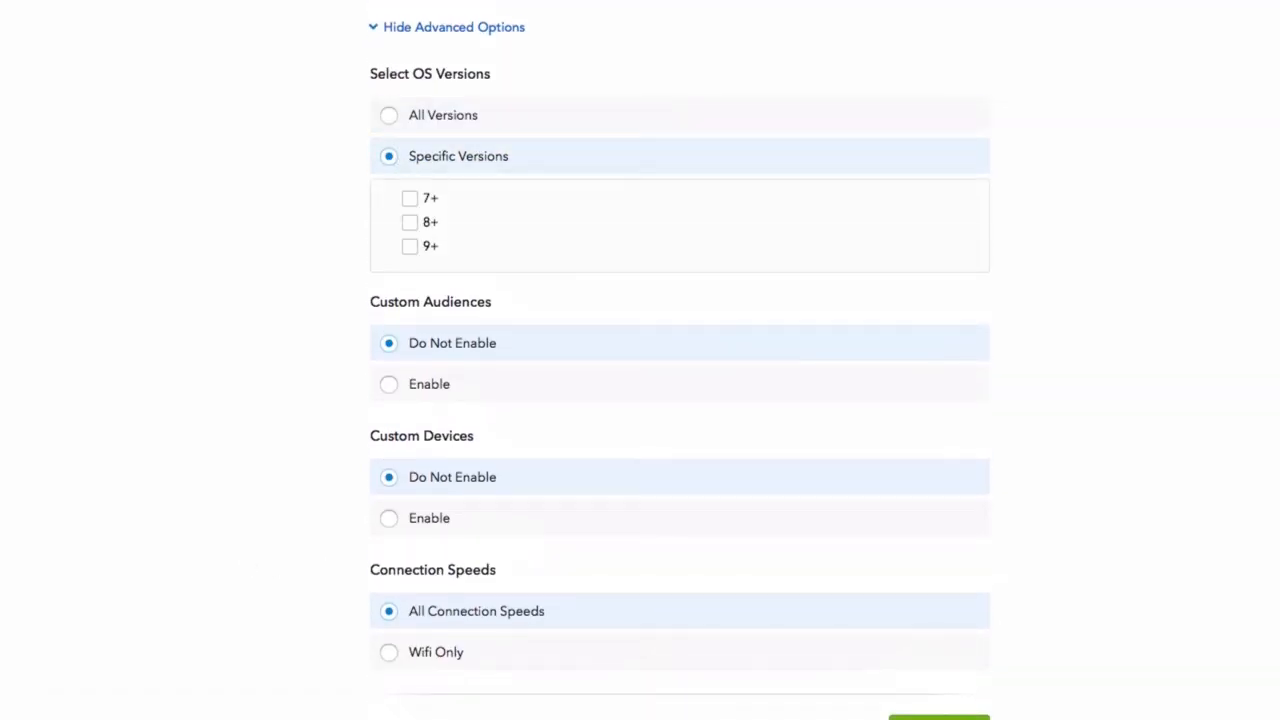
click(408, 246)
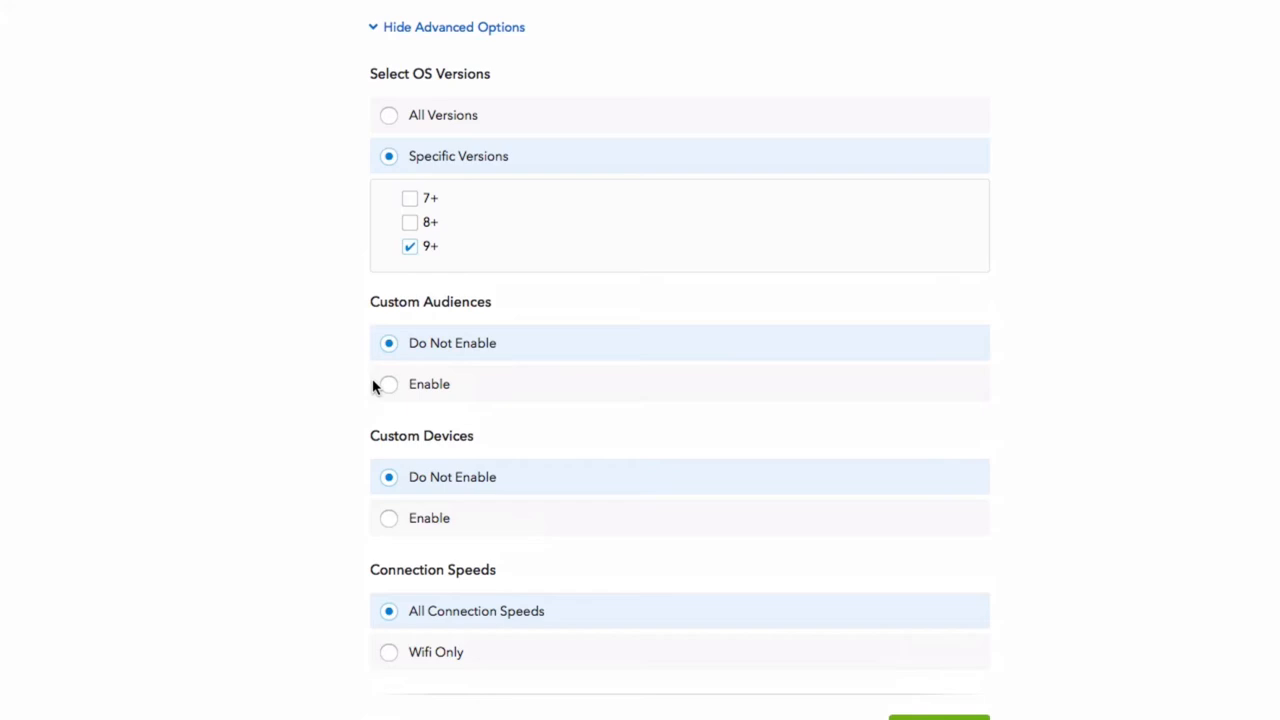
click(388, 384)
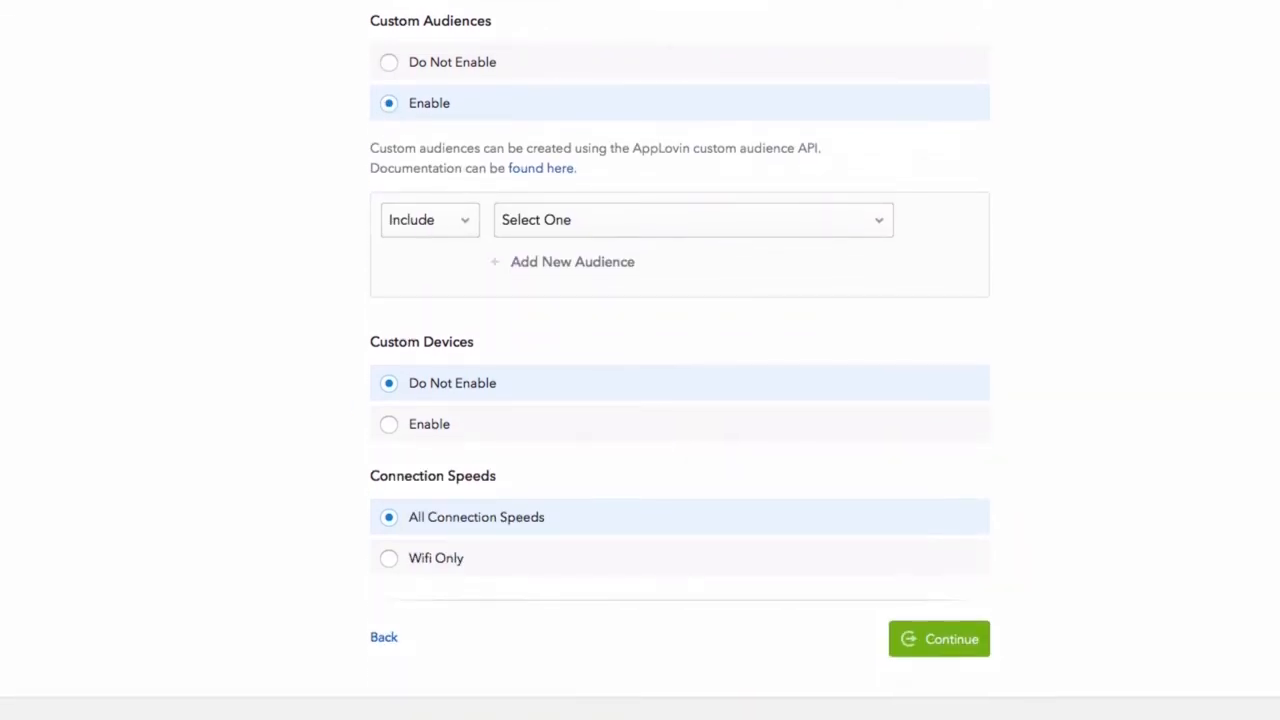
click(388, 424)
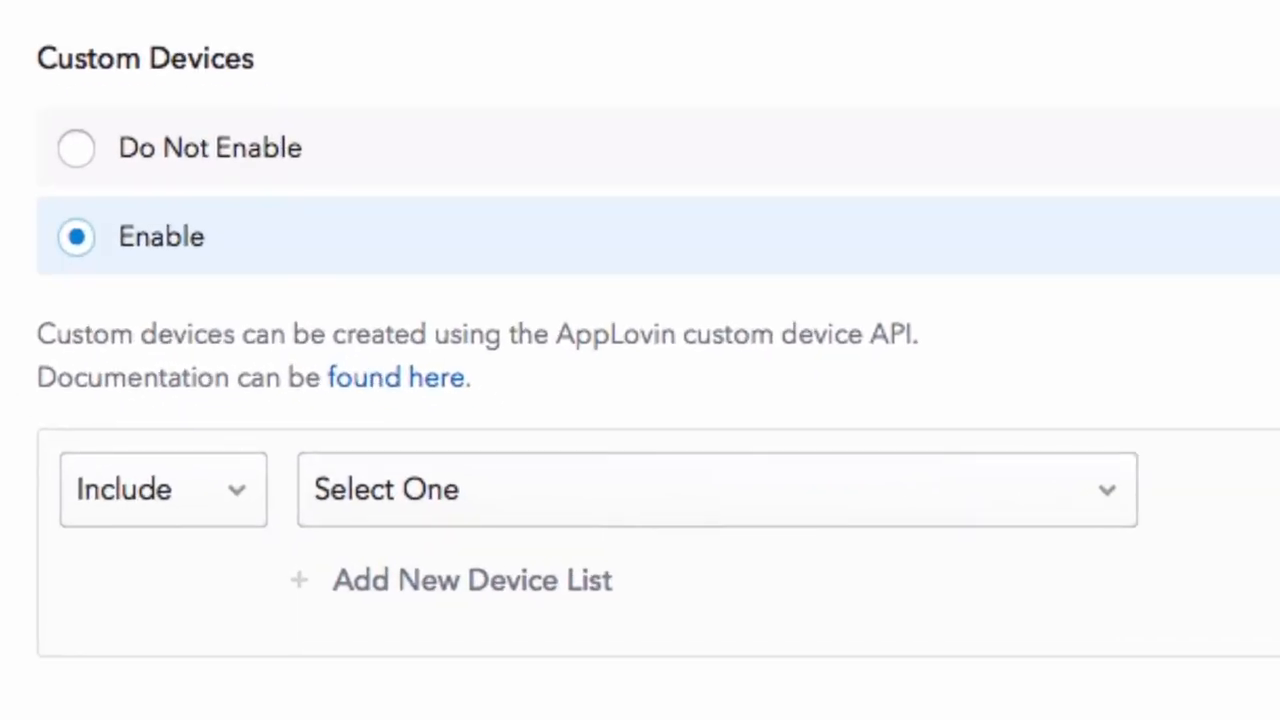
Step: Restrict delivery to Wifi Only and continue to Tracking Url
scroll(down, 3)
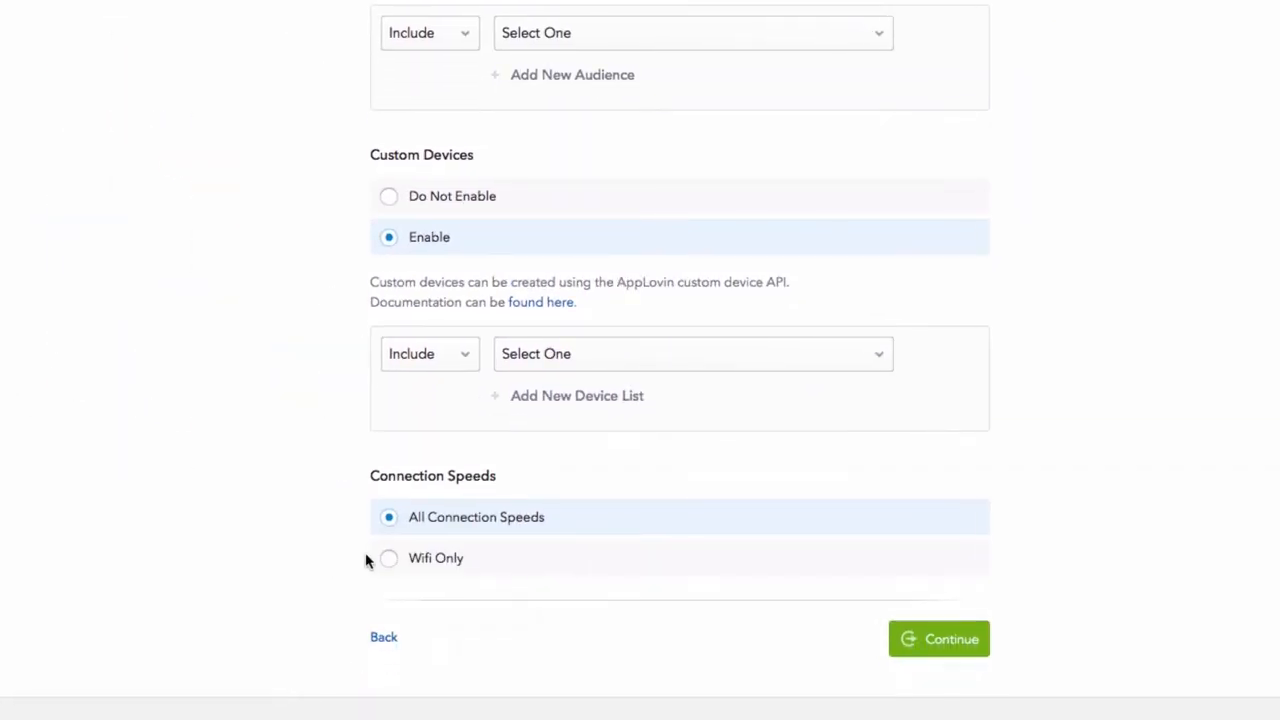
click(388, 558)
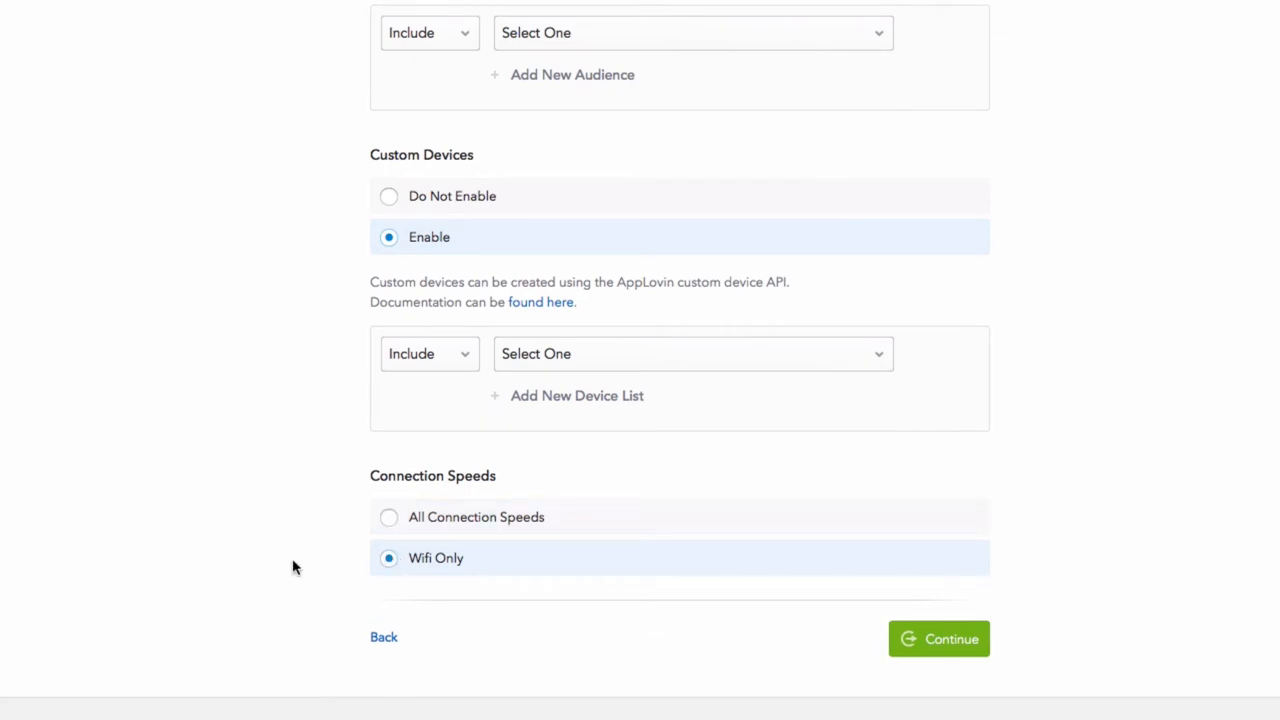
scroll(up, 3)
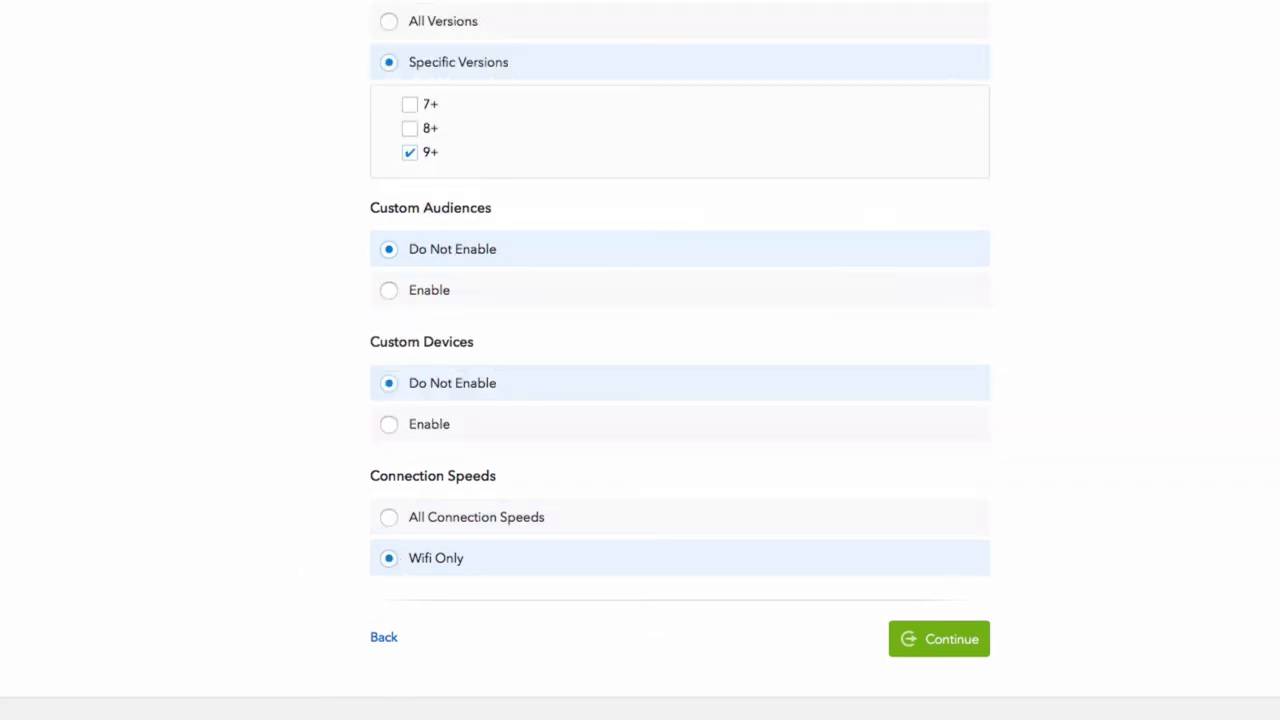
click(936, 638)
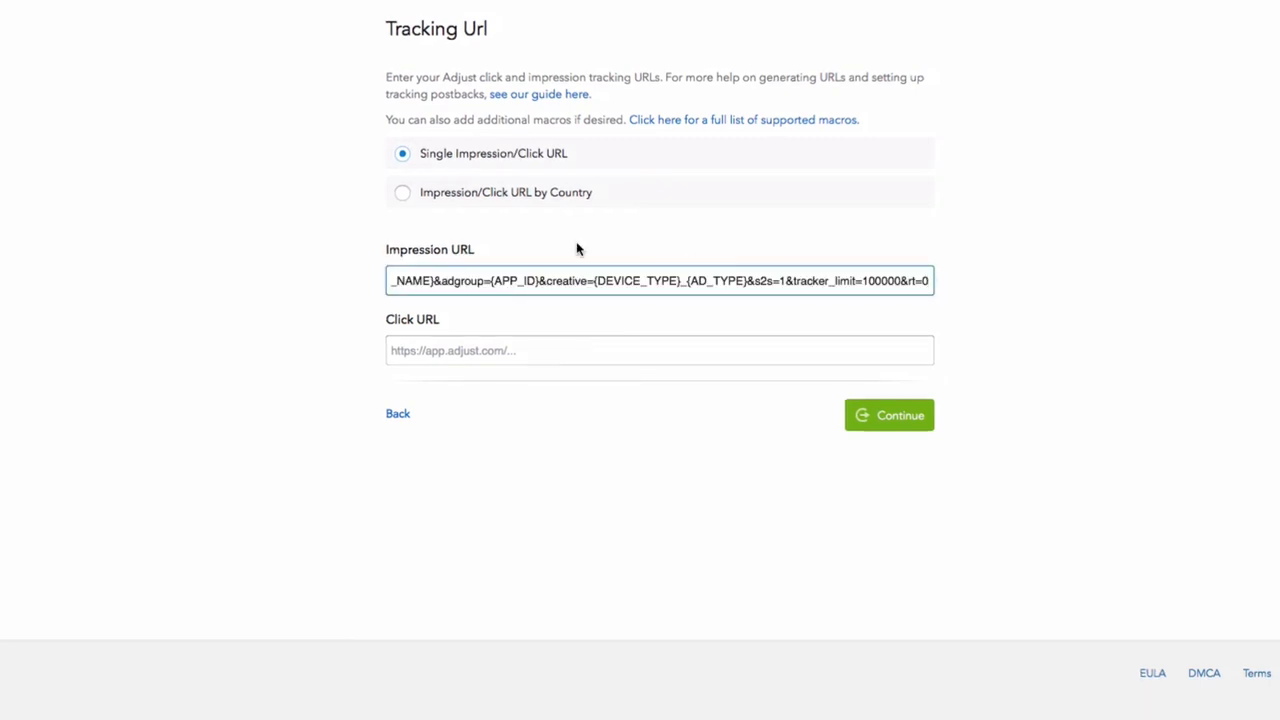
Step: Keep a single URL for all countries and enter the Adjust click tracking URL
click(402, 192)
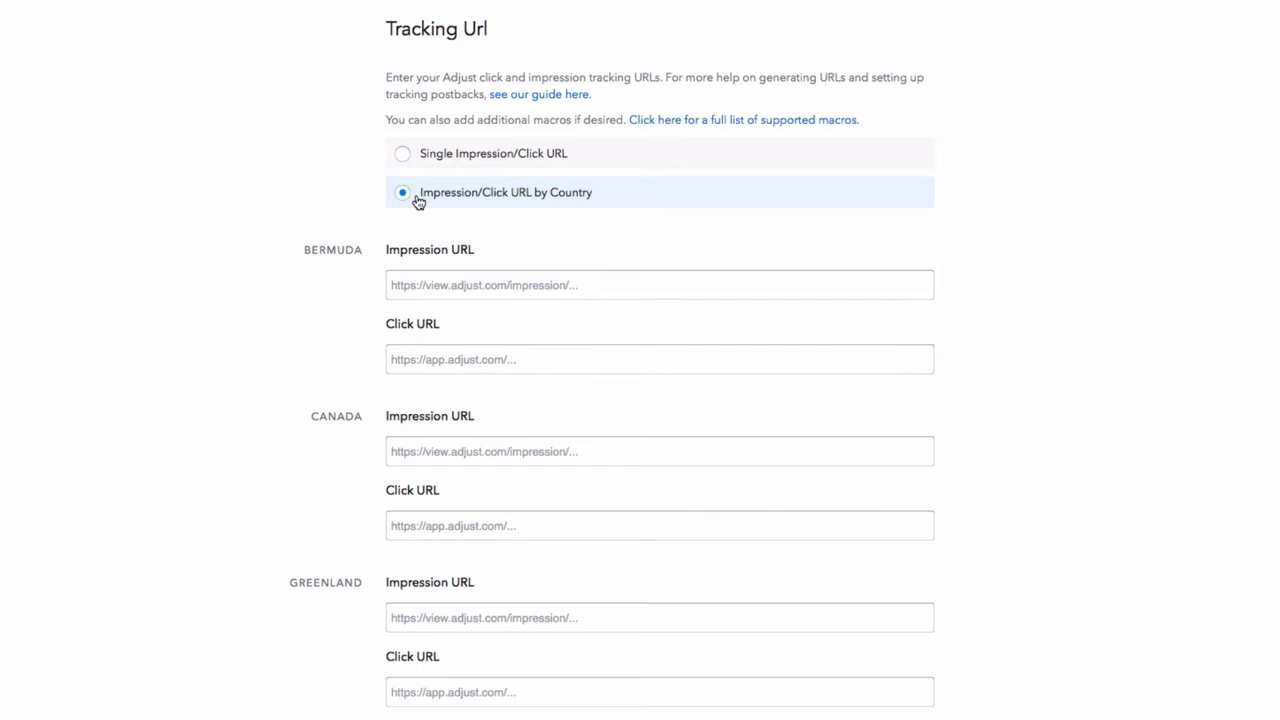
mouse_move(408, 156)
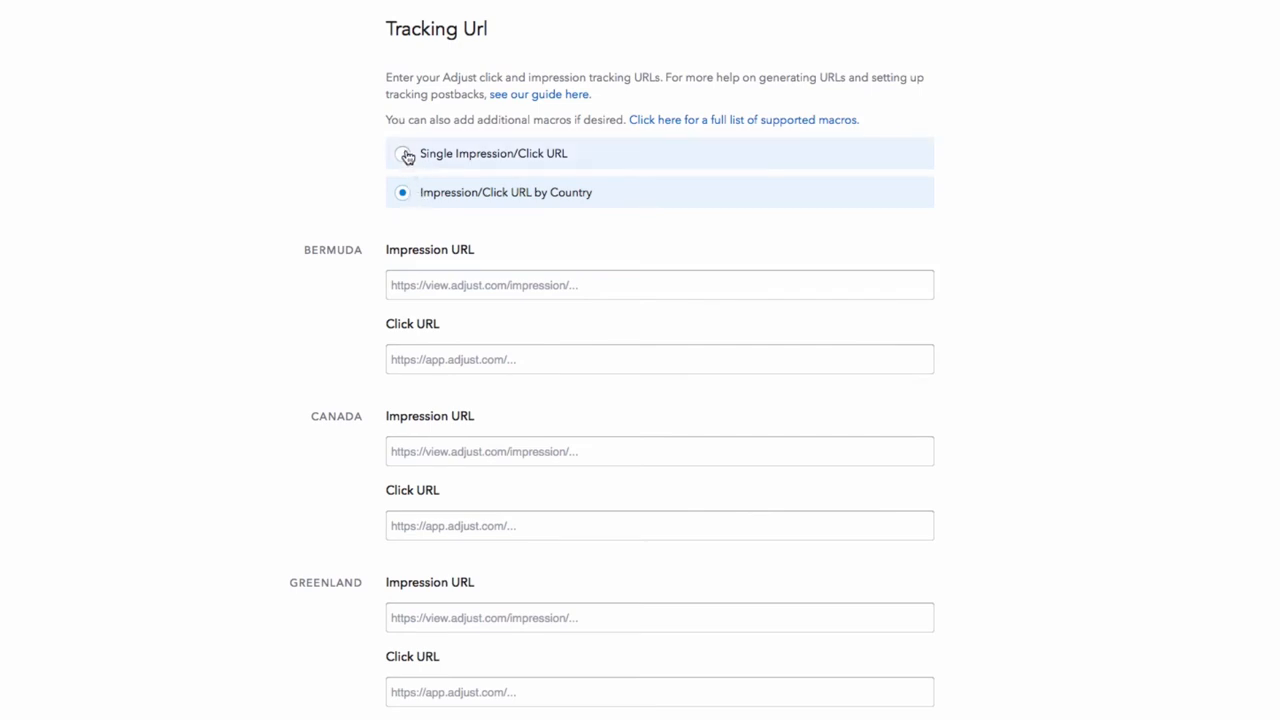
click(402, 152)
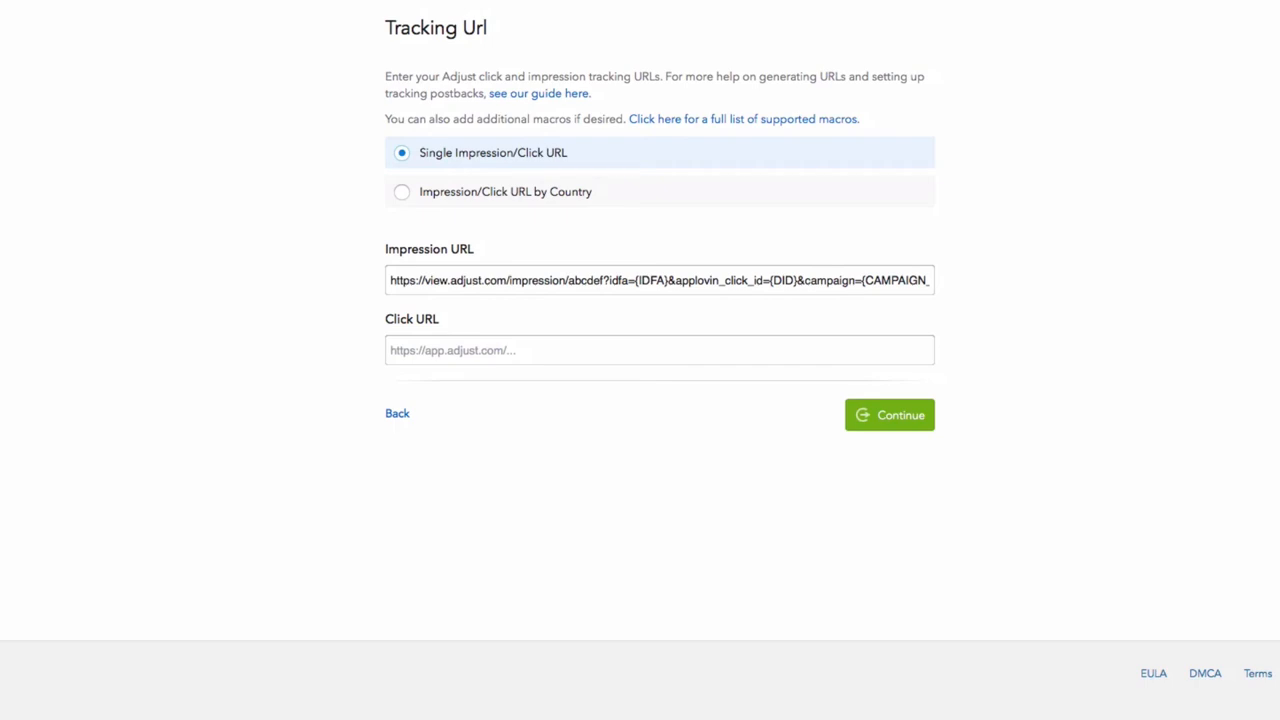
click(660, 350)
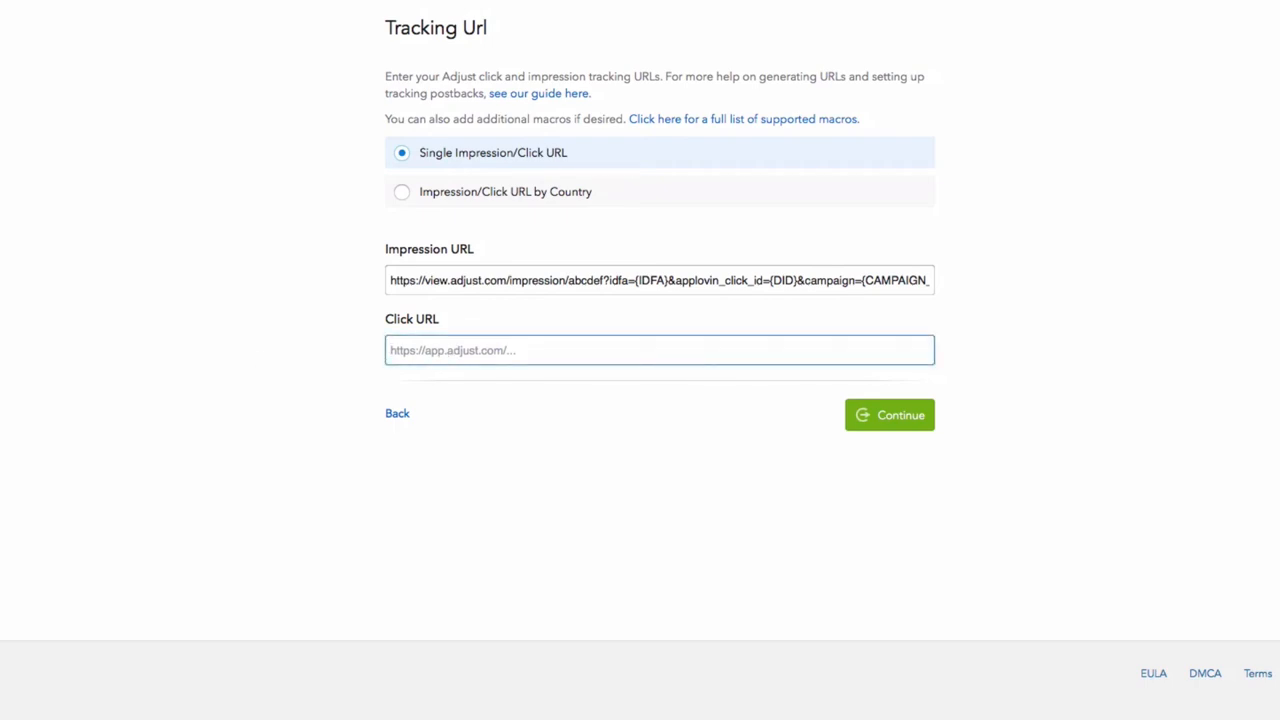
text(https://app.adjust.com/abcdef?idfa={IDFA}&applovin_click_id={DID}&campaign={CAMPAIGN_NAME}&ad)
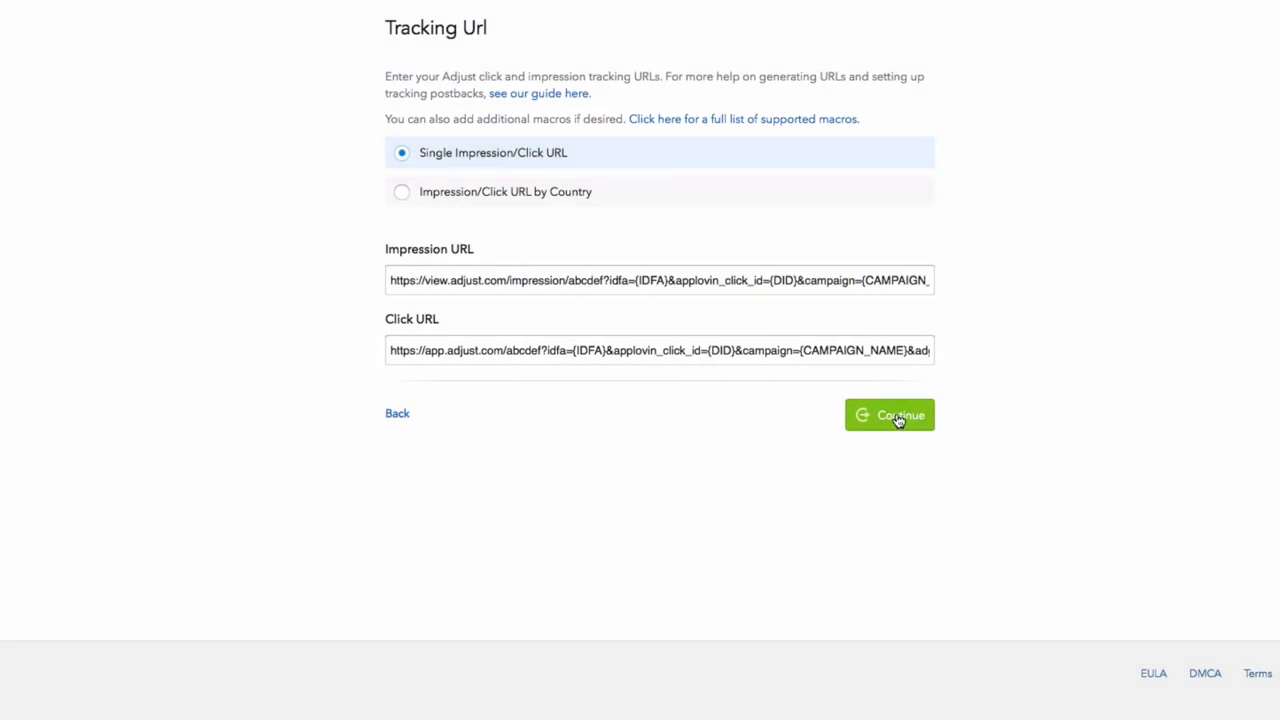
Step: Enter a default CPI goal of 5 and a single daily budget of 500
click(888, 414)
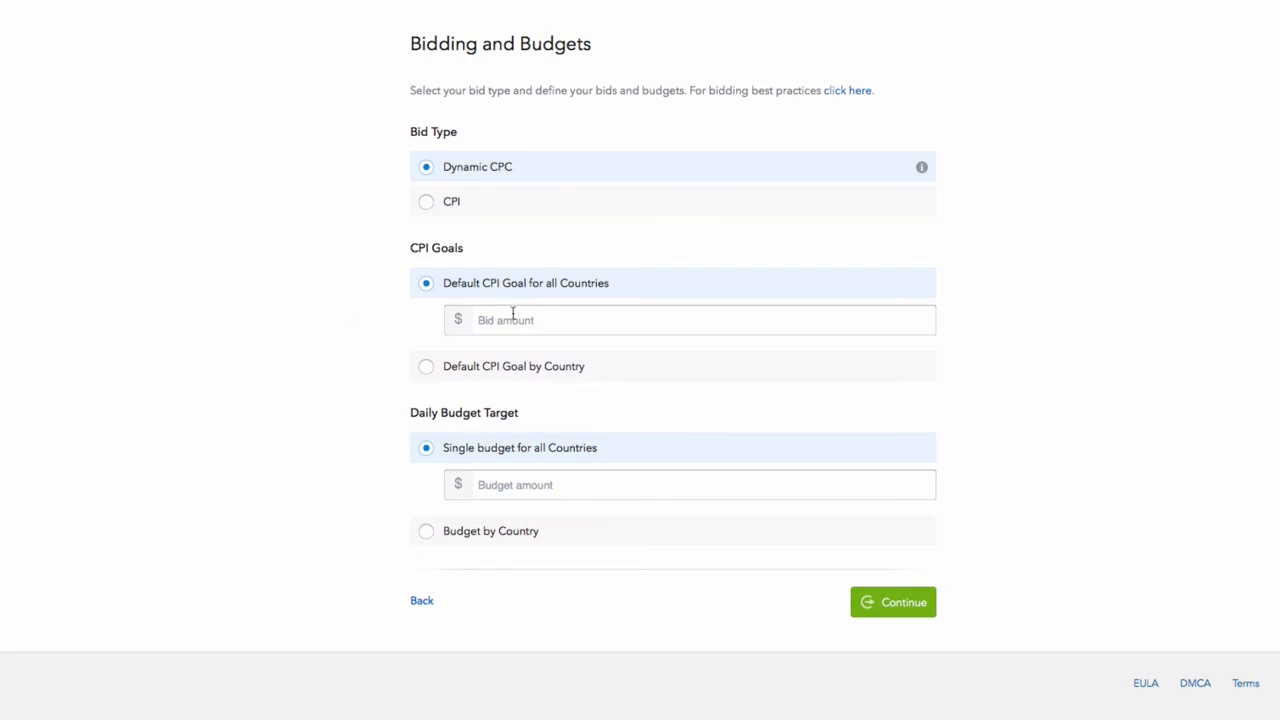
text(5)
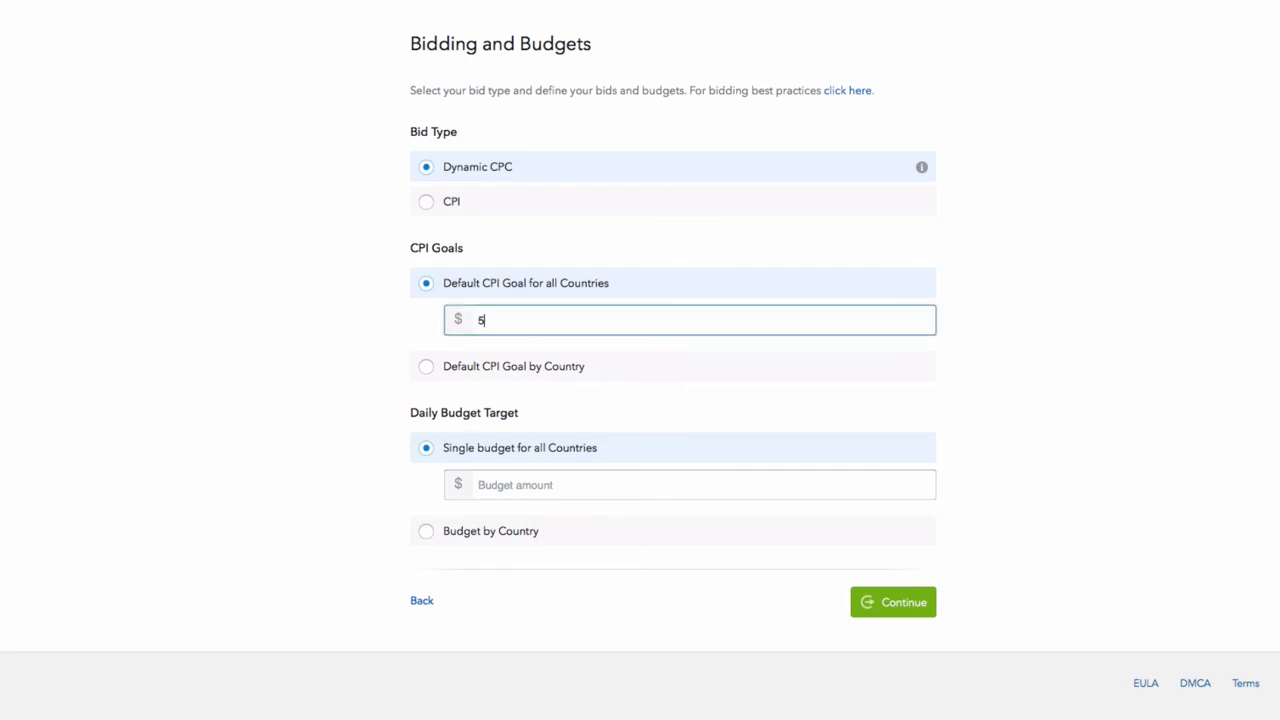
click(690, 484)
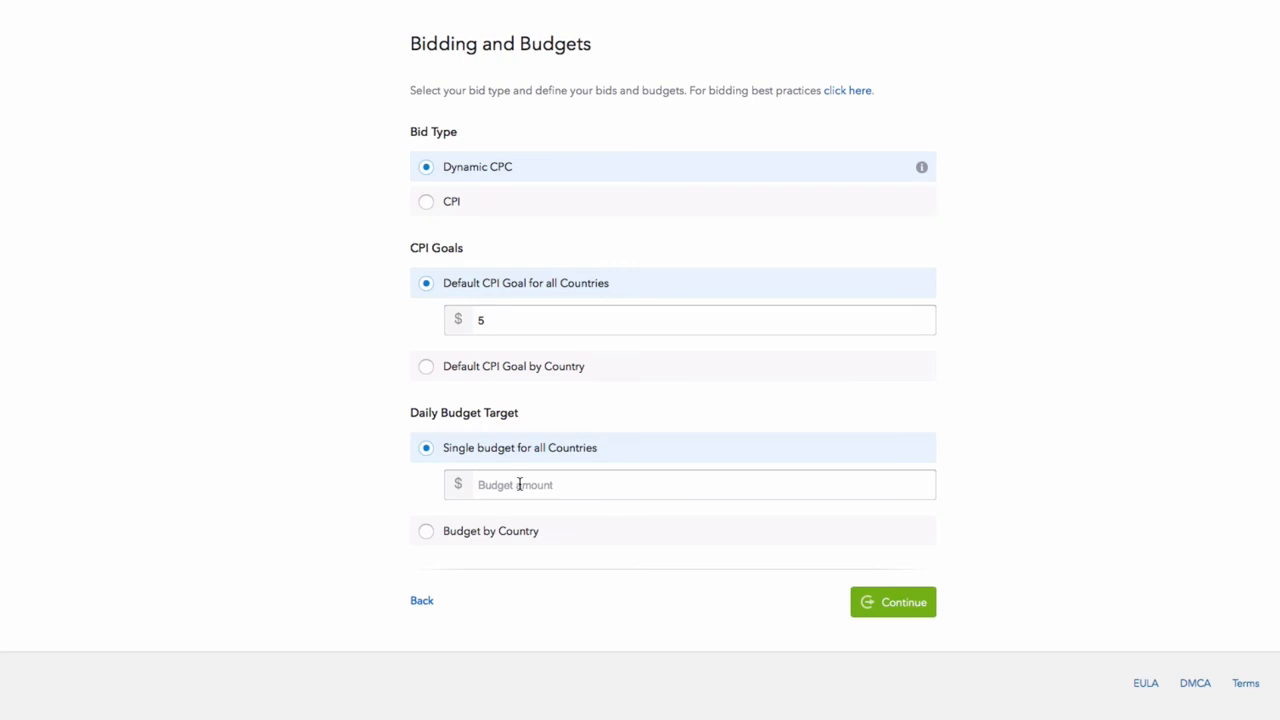
text(500)
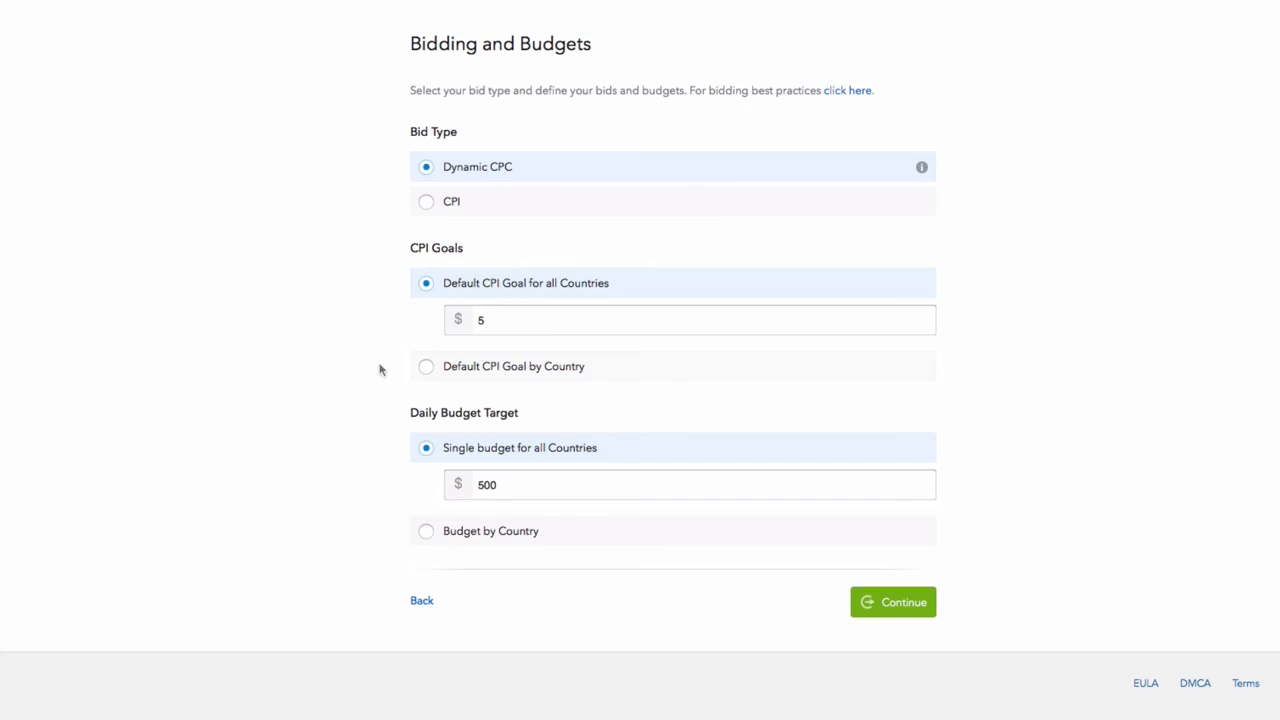
click(426, 366)
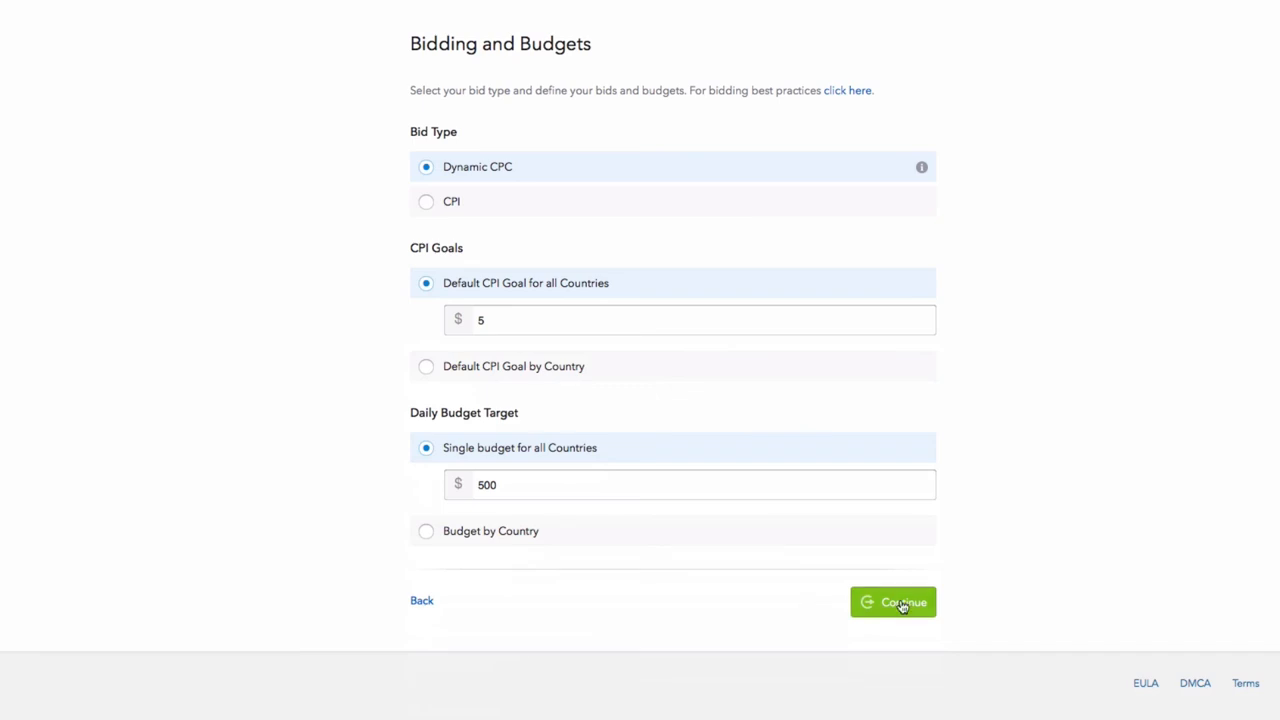
Step: Choose 'No thanks, I'll upload my own ads' and Finish & Save the campaign
click(892, 602)
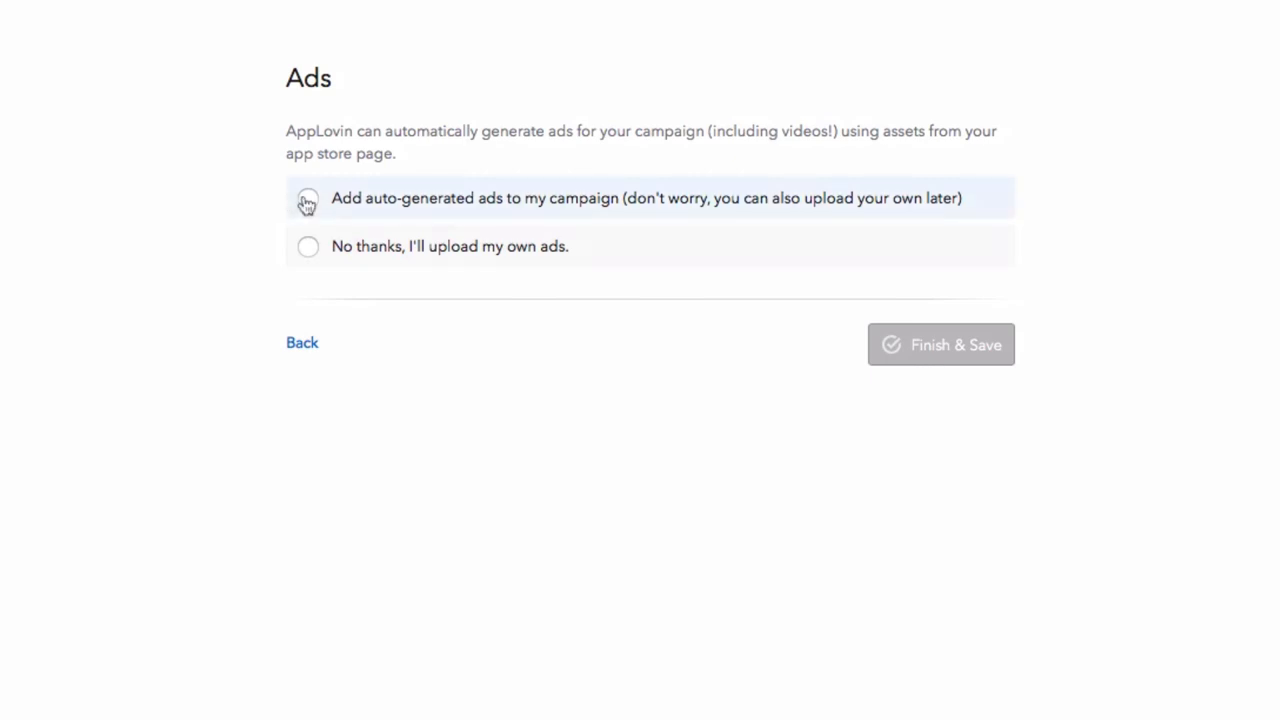
click(308, 198)
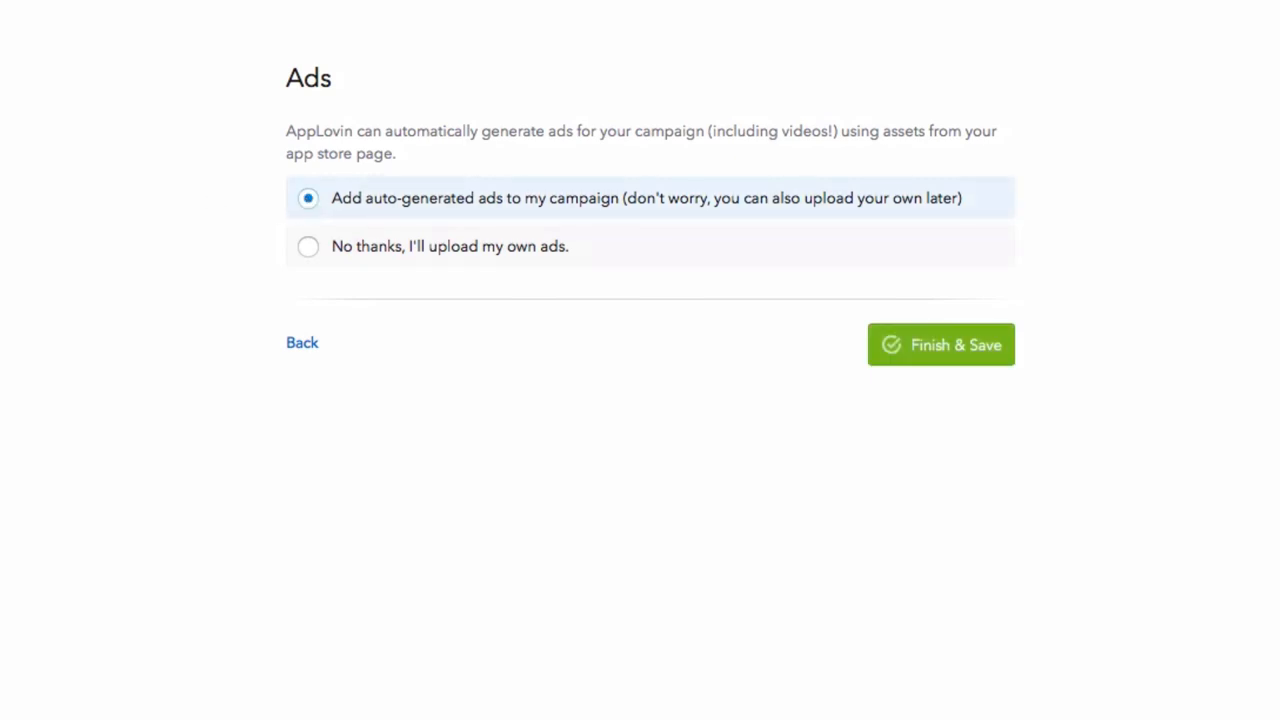
click(308, 246)
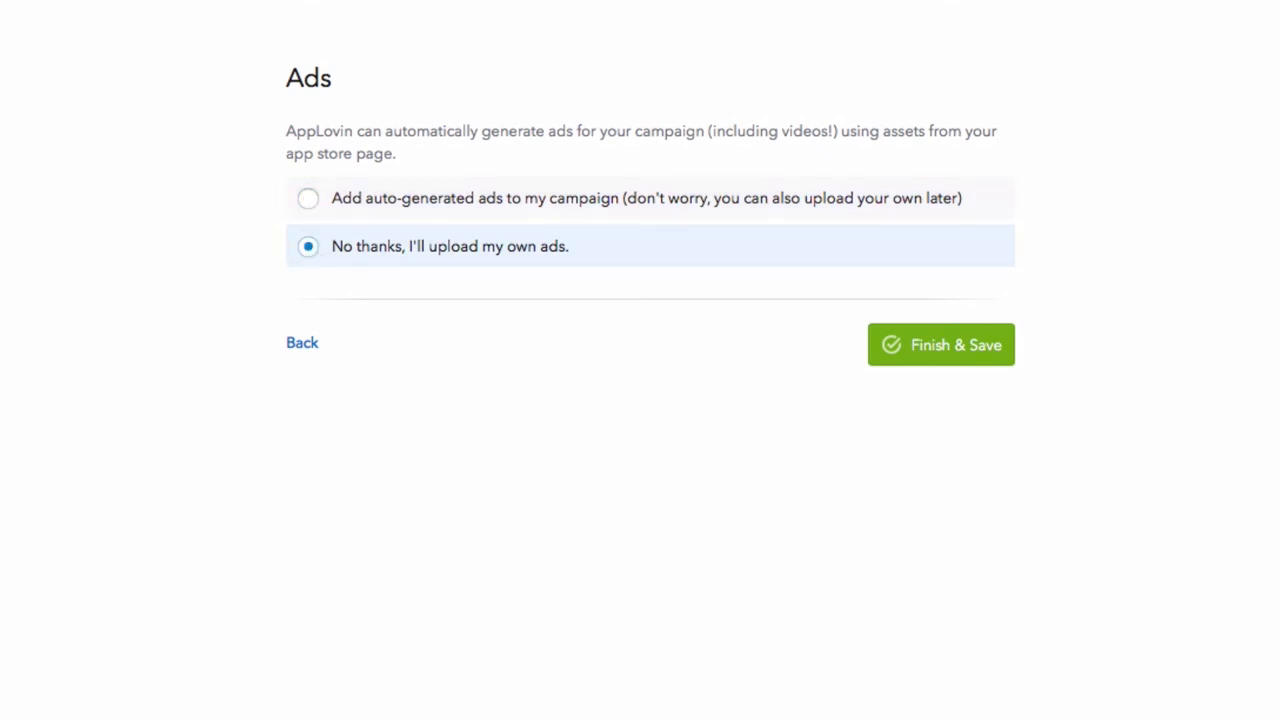
click(940, 344)
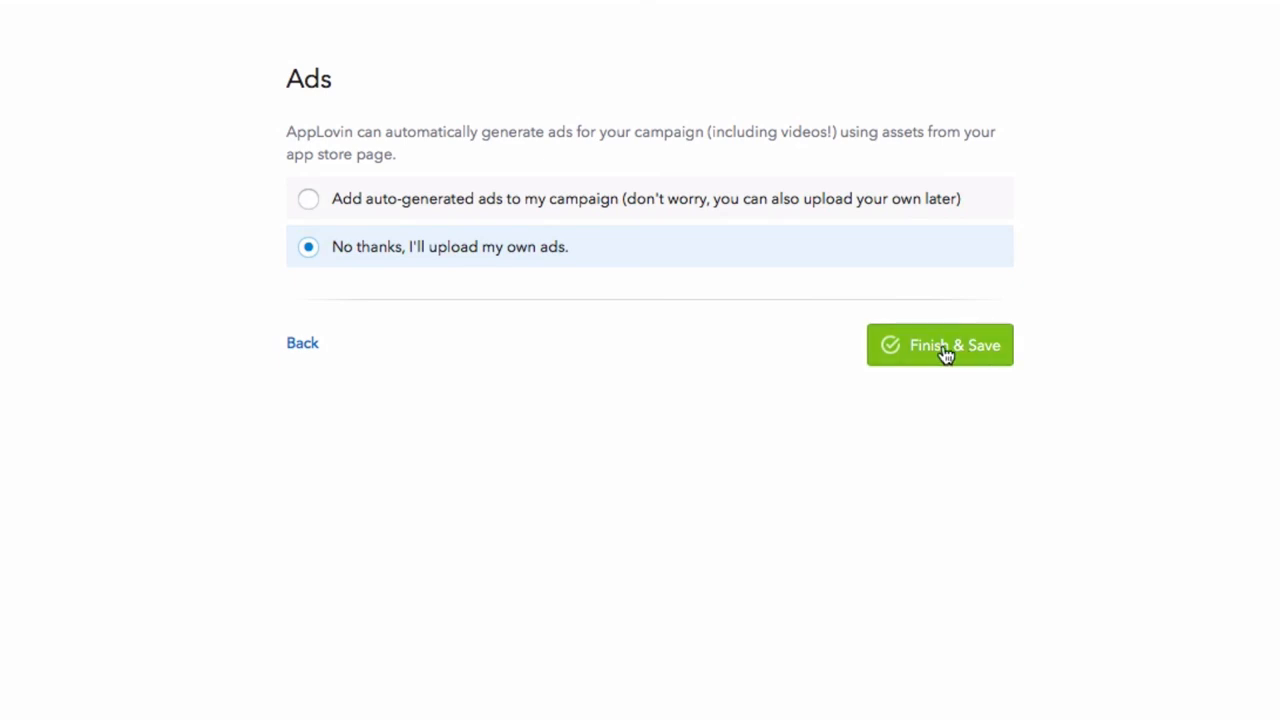
click(940, 344)
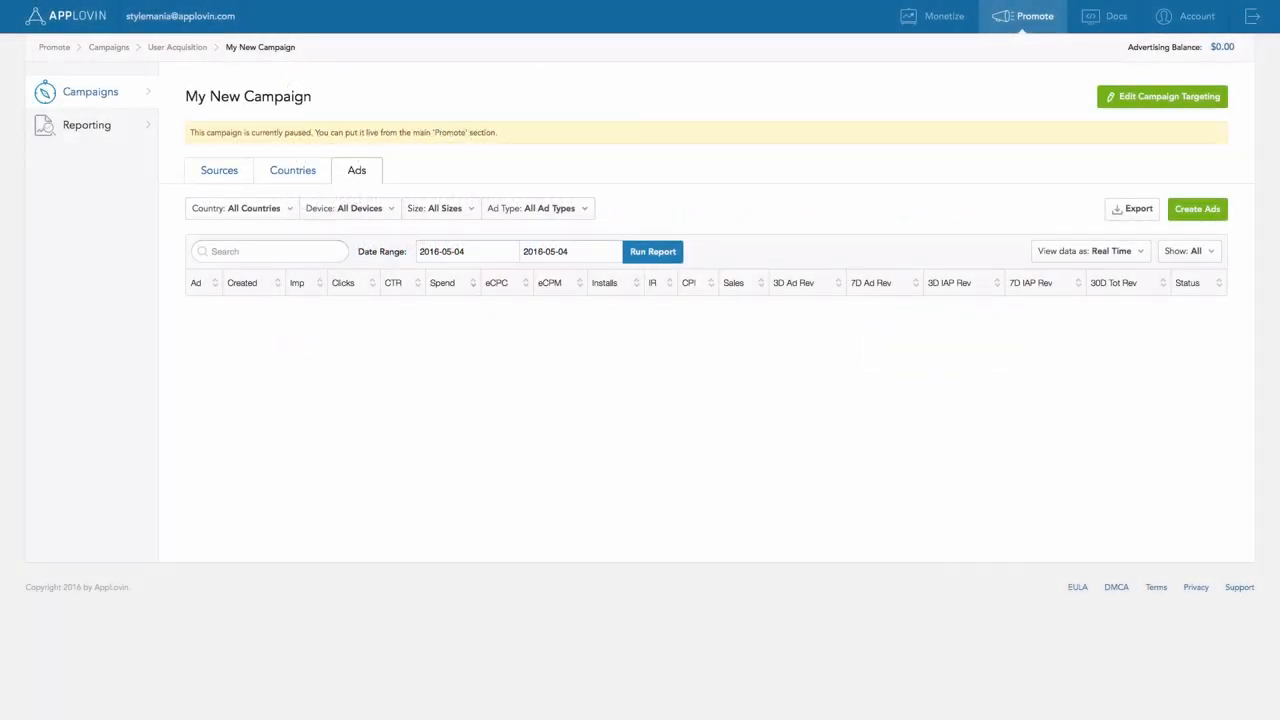